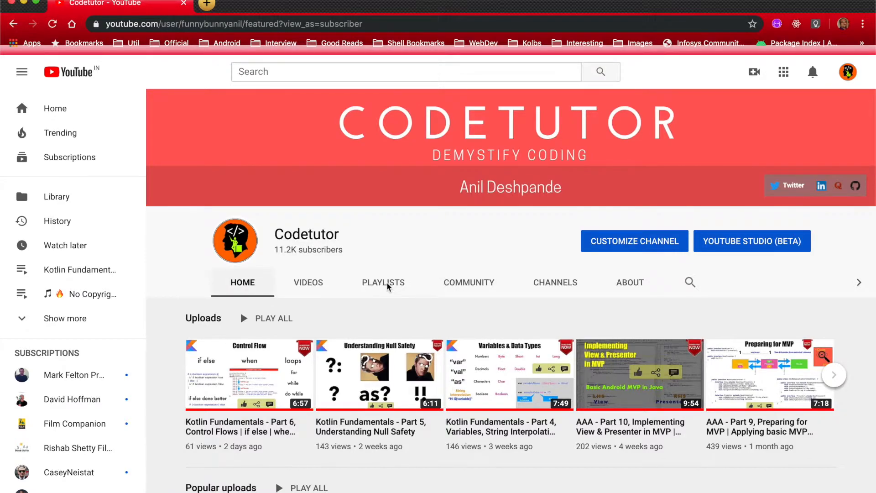
Open the 'Building location aware Android apps' playlist from the Codetutor channel's Playlists tab.
left_click(384, 282)
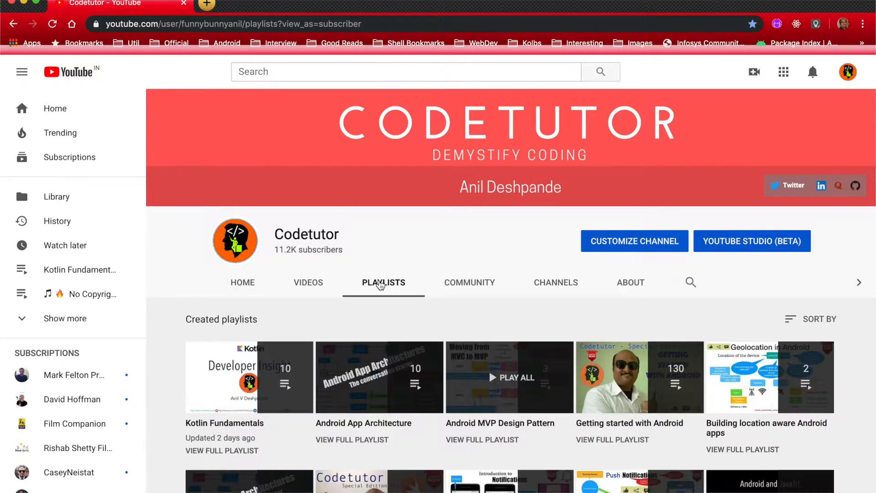
mouse_move(770, 377)
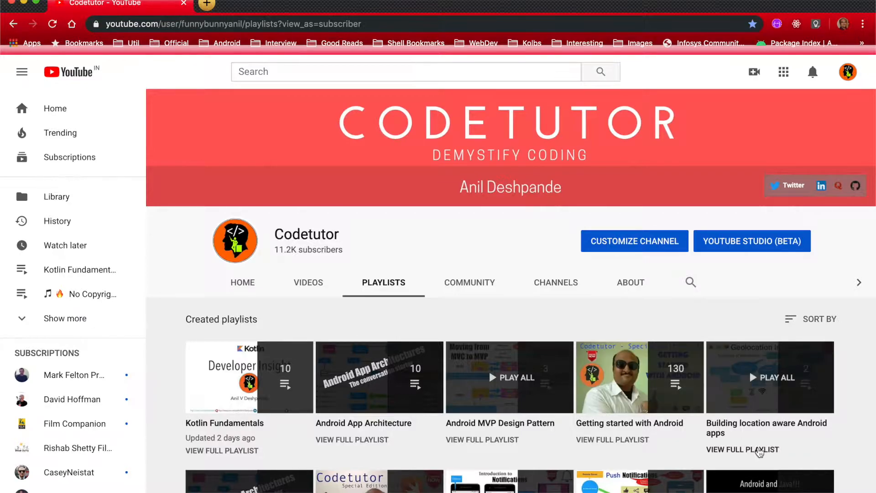
left_click(743, 449)
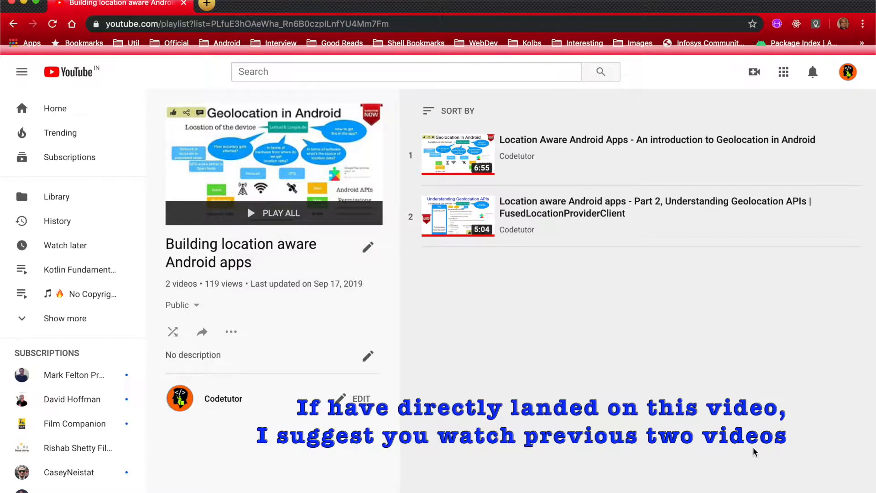
mouse_move(553, 8)
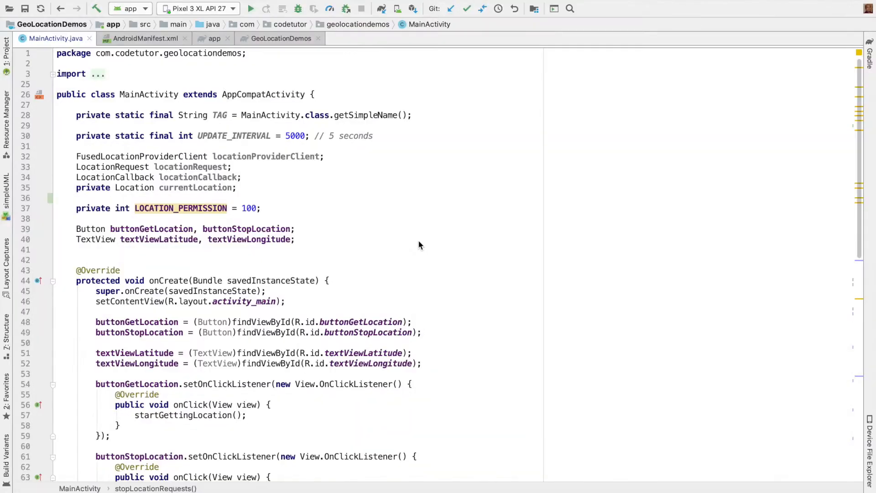
mouse_move(144, 39)
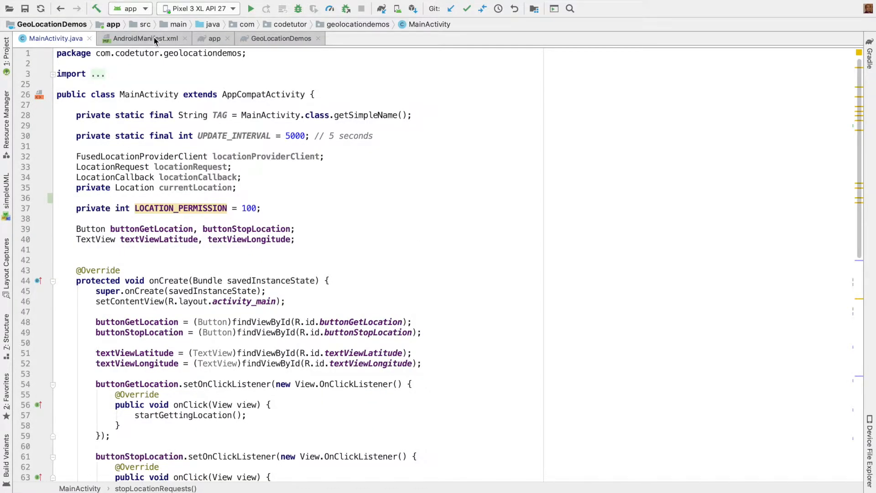
Review the manifest's fine/coarse location permissions and the play-services-location and google-services Gradle entries.
left_click(143, 38)
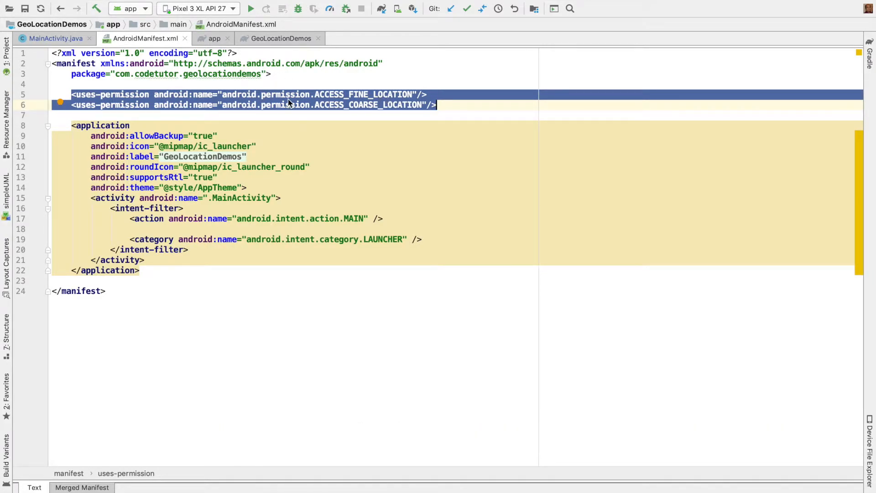
left_click(213, 38)
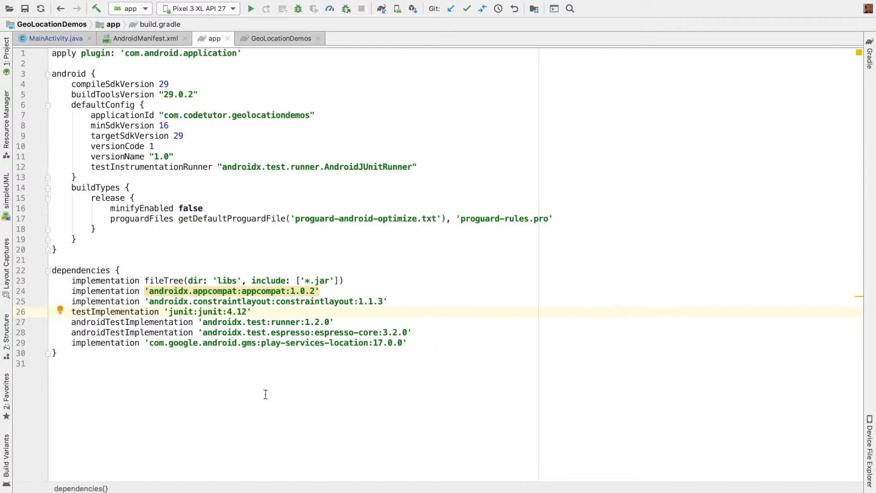
mouse_move(313, 347)
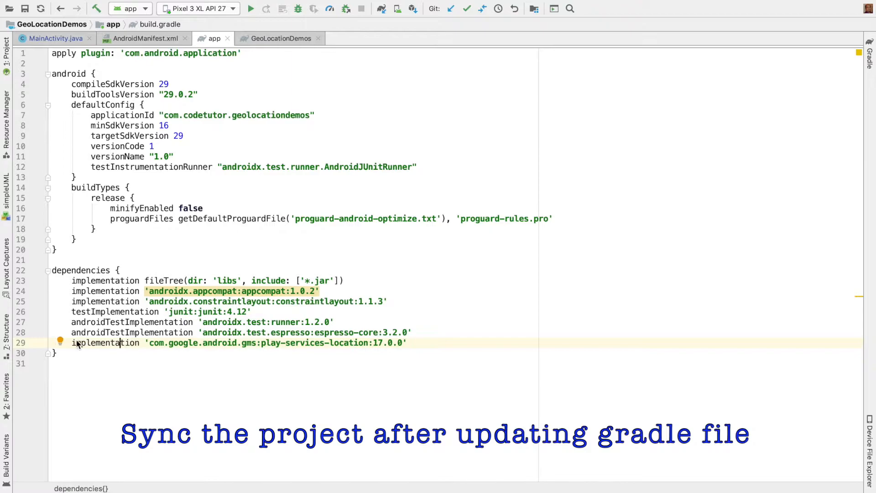
double_click(274, 342)
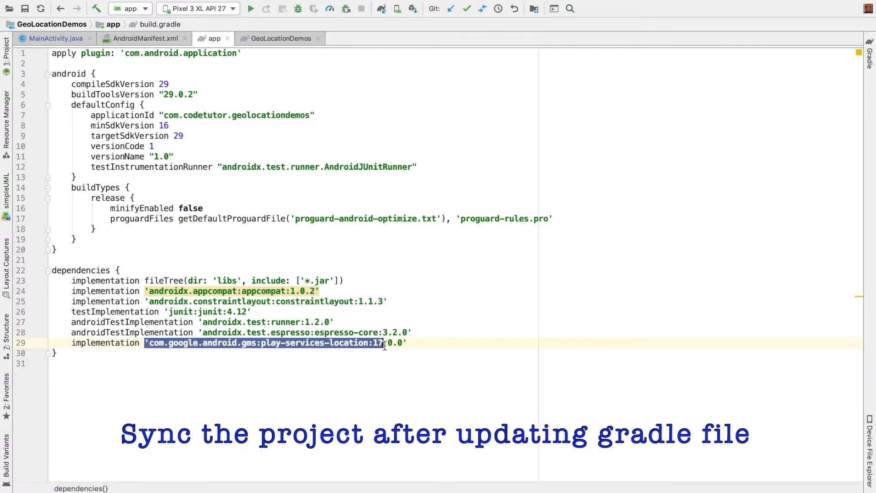
left_click(6, 45)
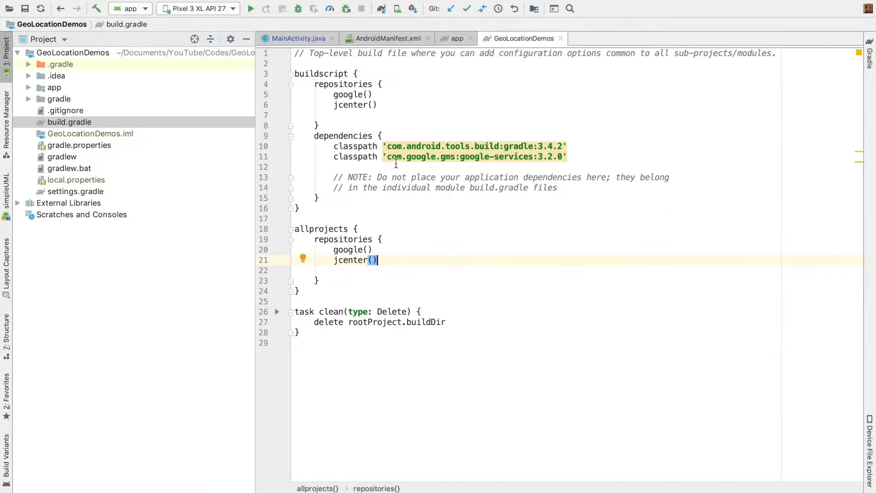
double_click(472, 156)
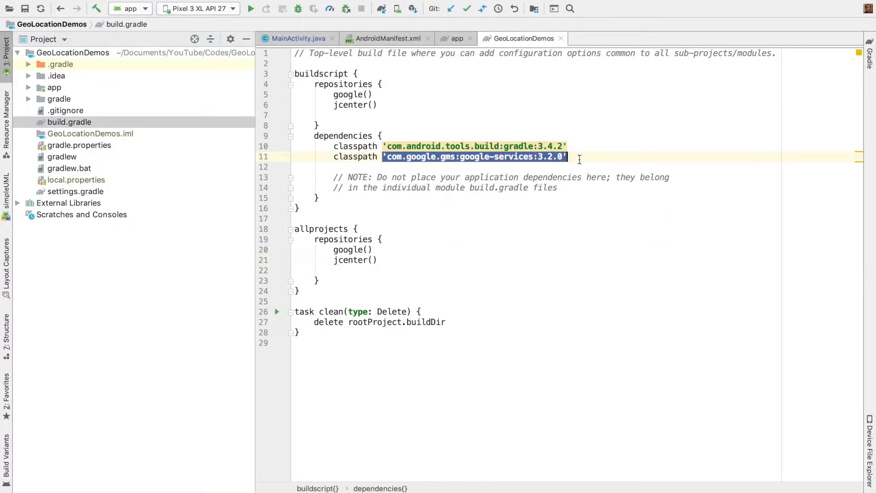
Close the two build.gradle files and the manifest, revealing the activity_main layout.
left_click(456, 39)
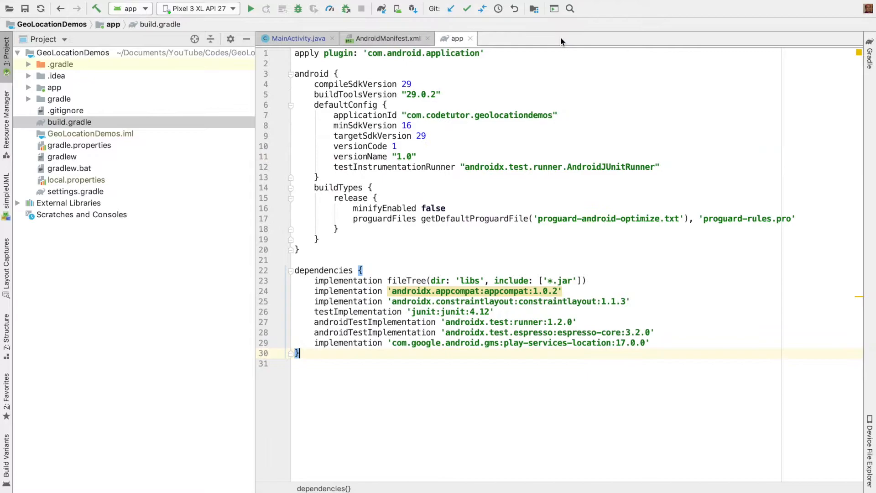
left_click(386, 38)
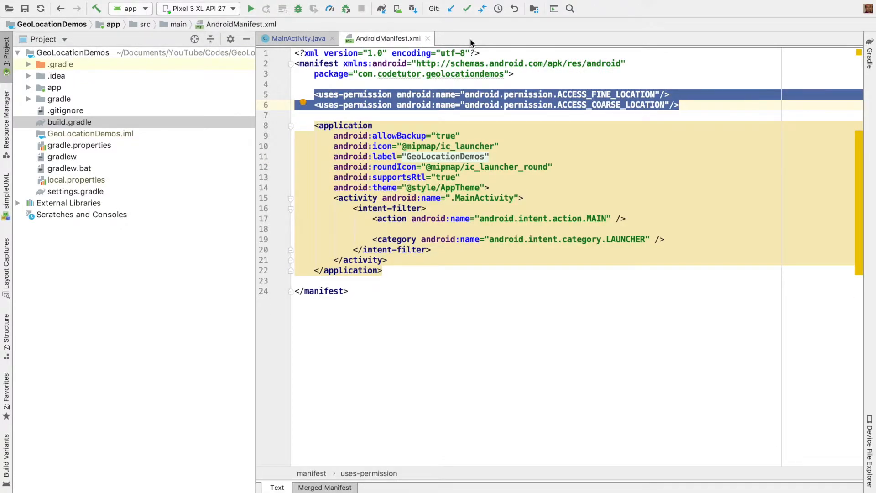
left_click(296, 38)
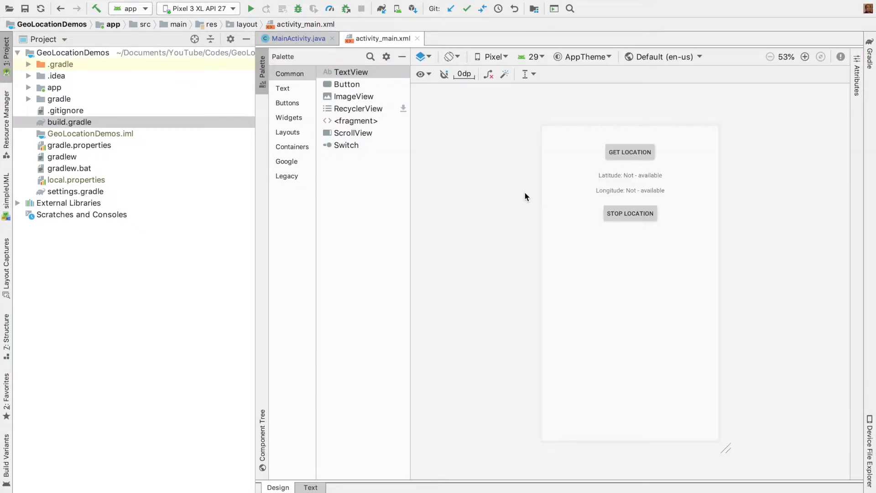
Show MainActivity.java beside the layout preview and review the button listeners and location methods.
left_click(296, 39)
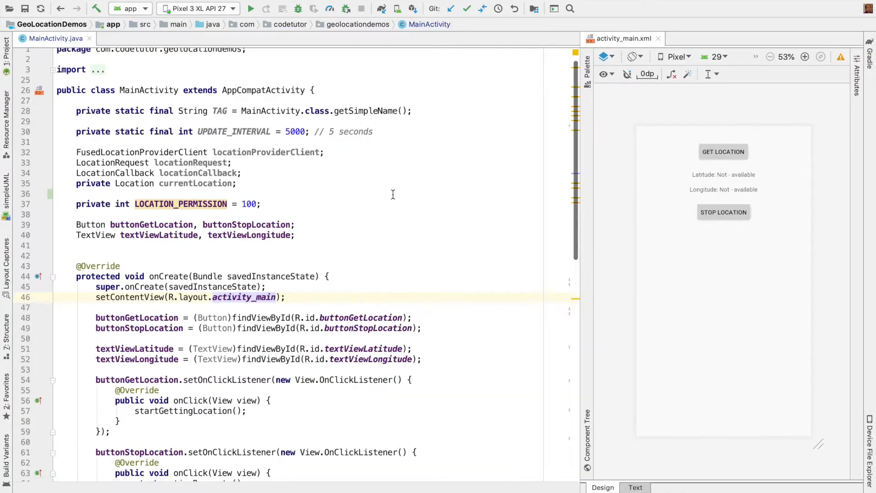
scroll("down", 3)
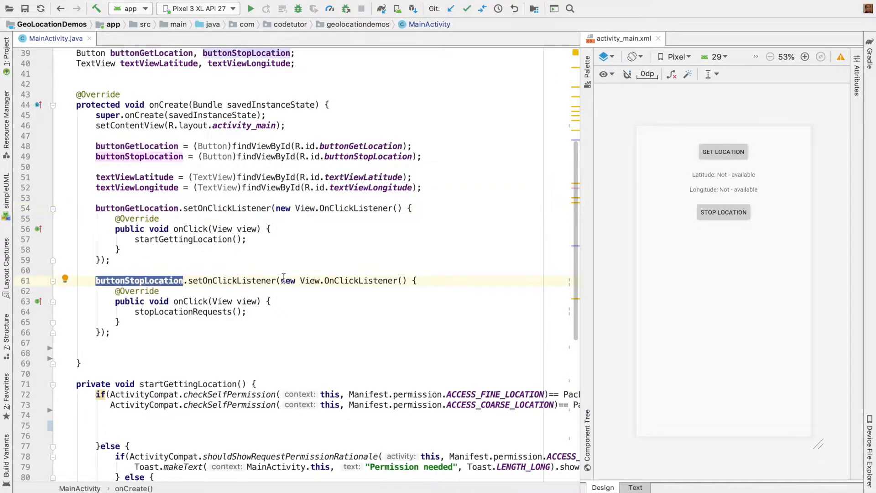
mouse_move(140, 252)
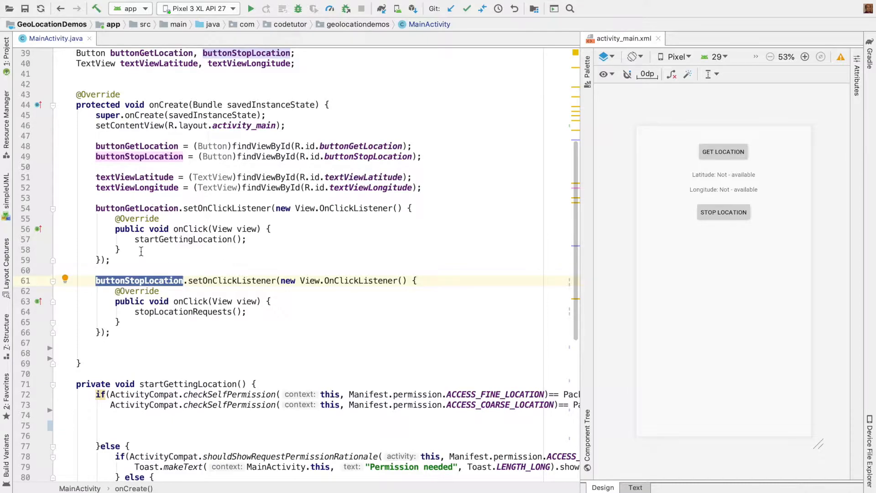
double_click(190, 239)
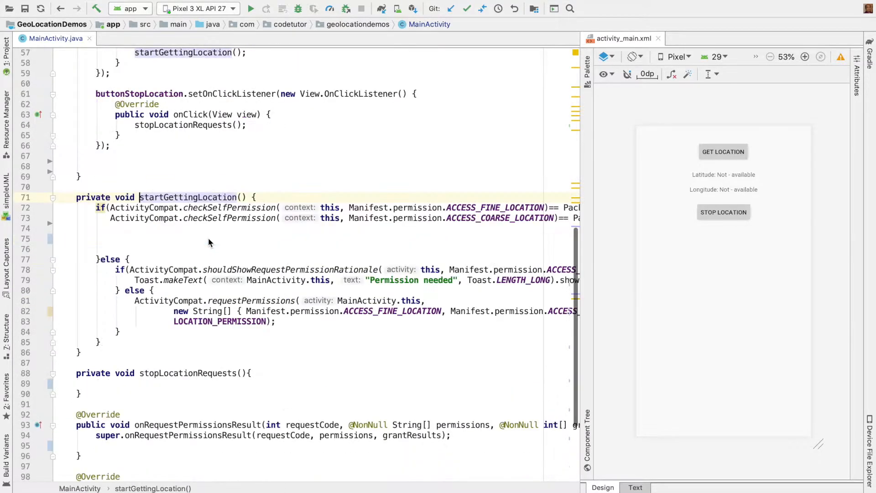
scroll("down", 3)
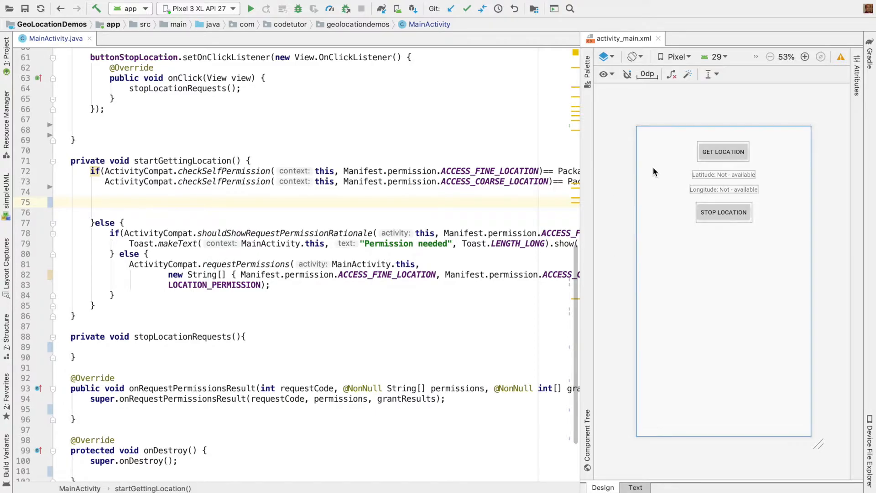
left_click(722, 211)
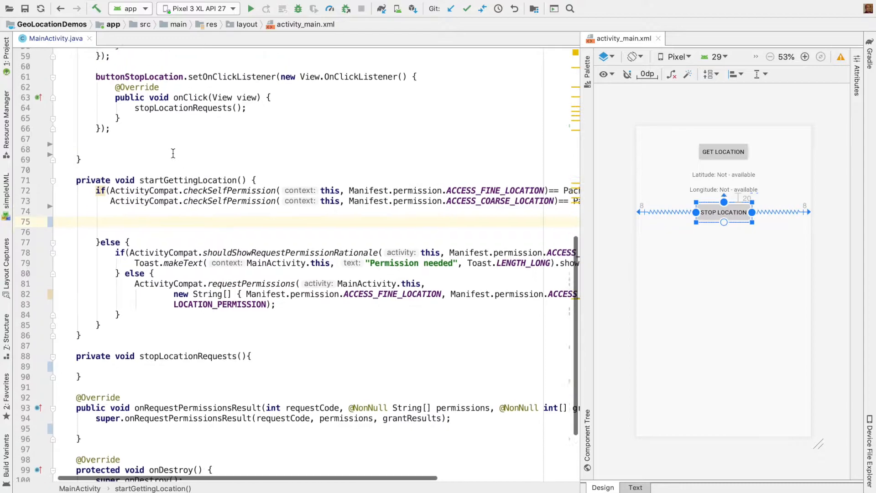
scroll("up", 3)
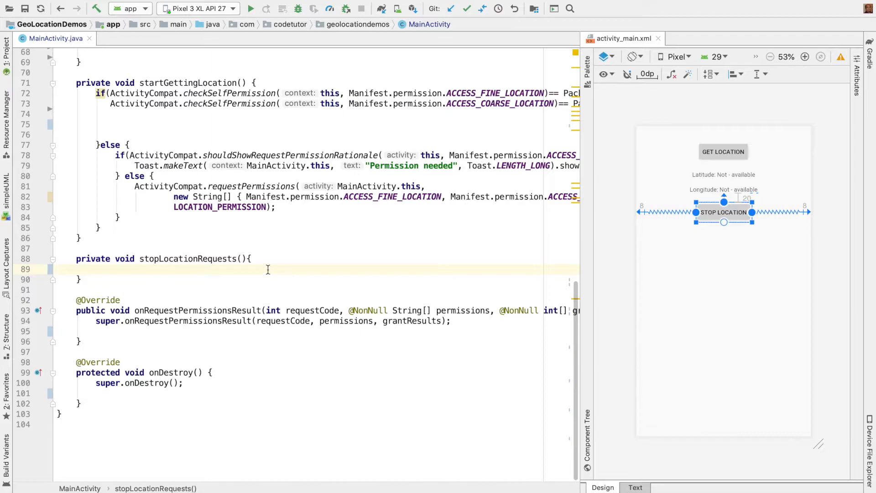
scroll("up", 3)
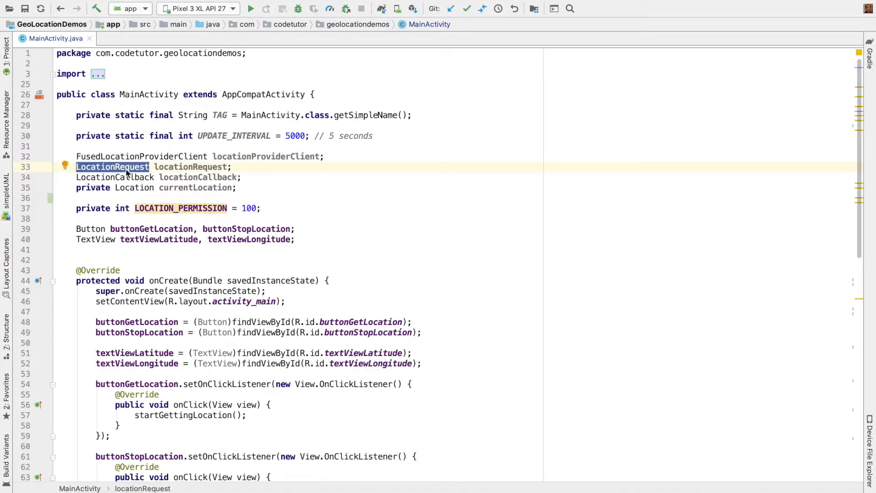
In onCreate obtain the fused location client with getFusedLocationProviderClient(this).
double_click(115, 177)
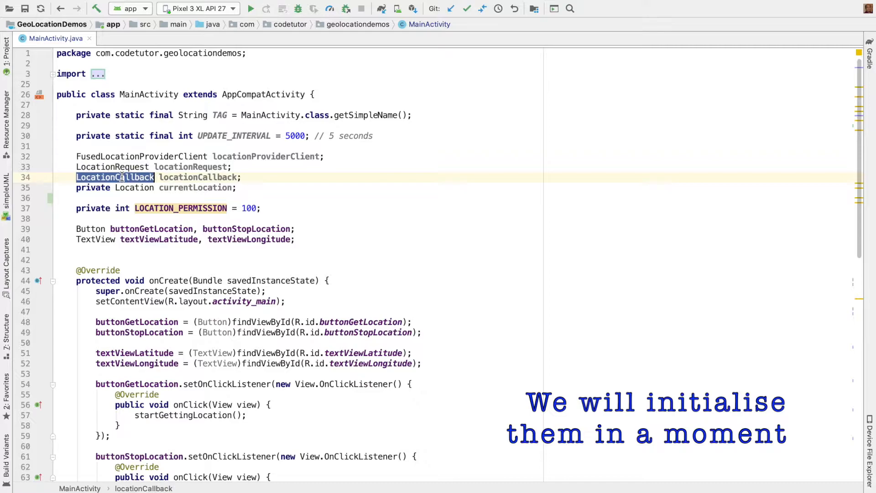
double_click(196, 187)
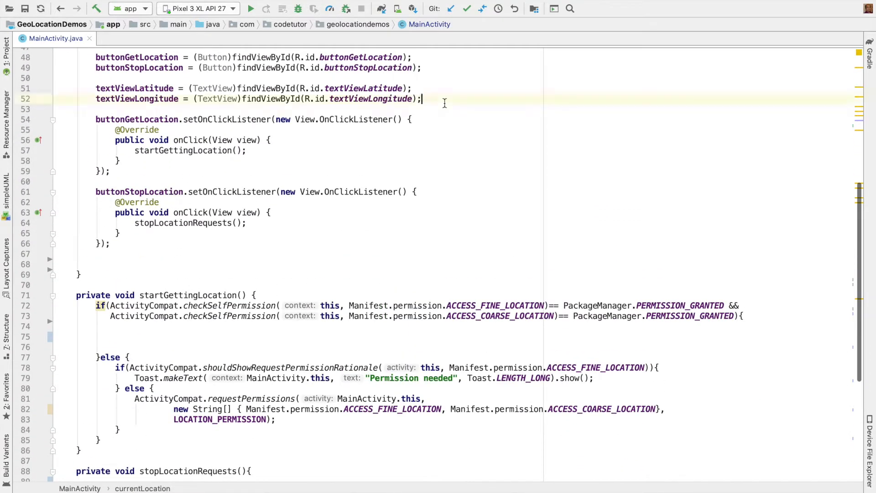
type("locationProviderClient = LocationServices.")
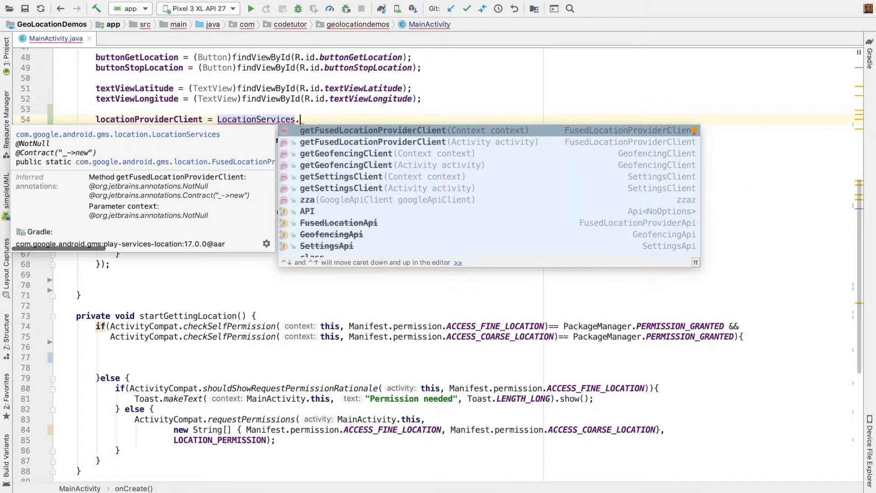
left_click(372, 130)
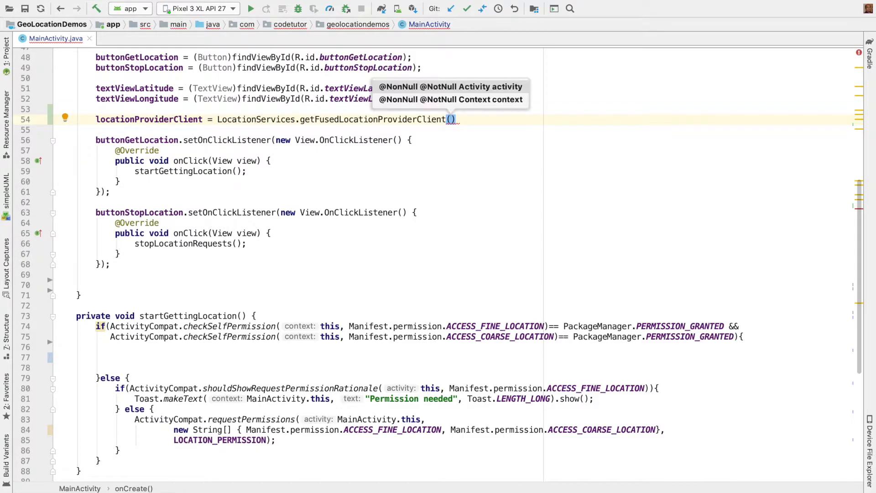
type("this")
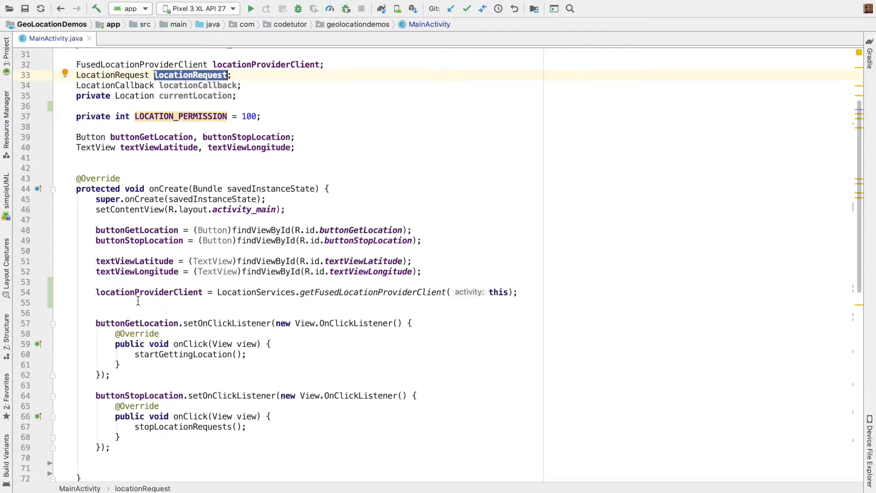
type("locationRequest = LocationRequest.create();")
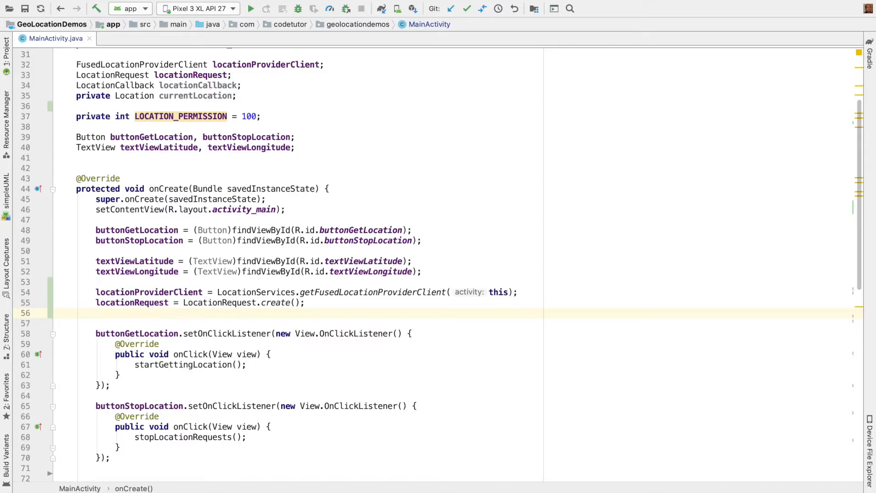
Create the location request with high-accuracy priority and interval set to UPDATE_INTERVAL (5000 ms).
type("locationRequest.setPriority(LocationRequest.PRIORITY_HIGH_ACCURACY);")
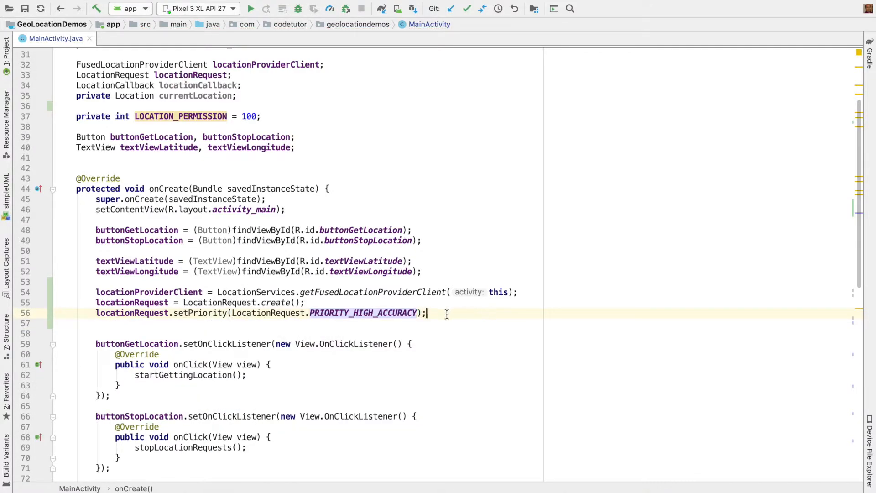
type("locationRequest.setInterval(")
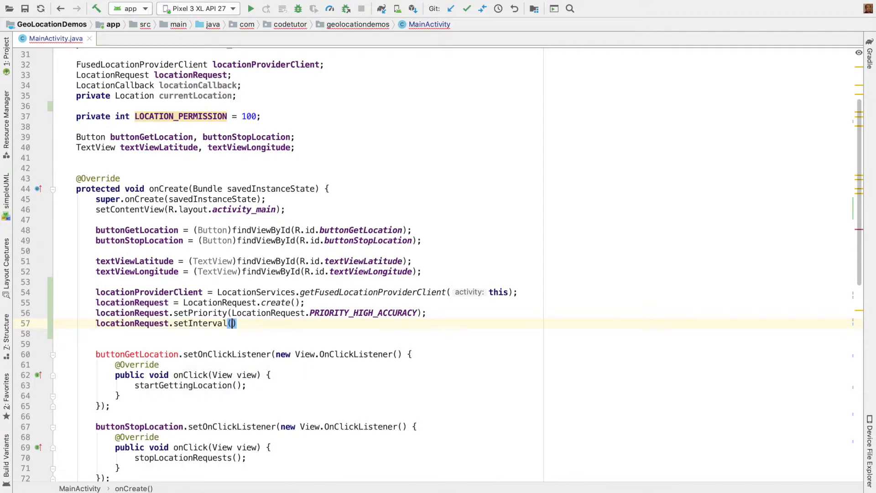
scroll("up", 3)
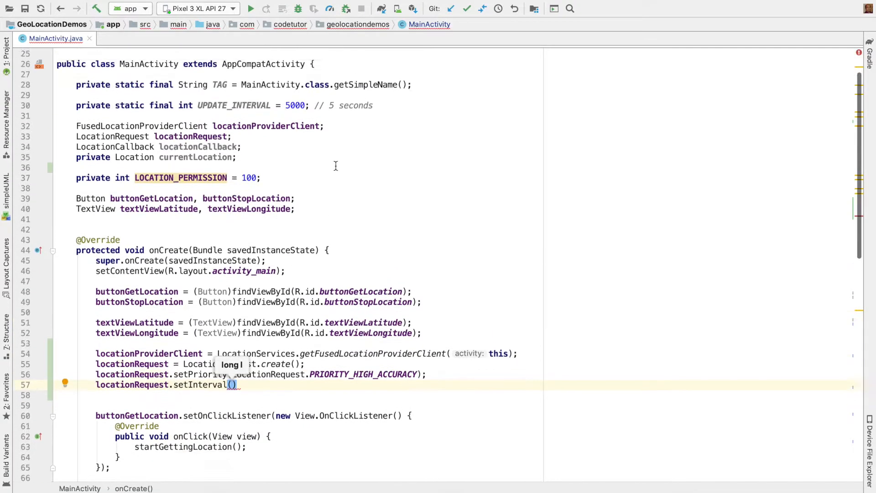
scroll("up", 3)
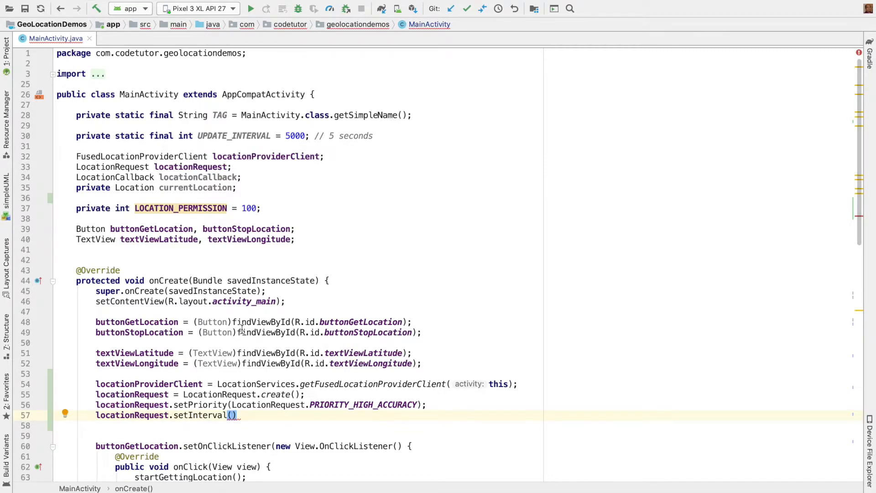
type("UPDATE_INTERVAL")
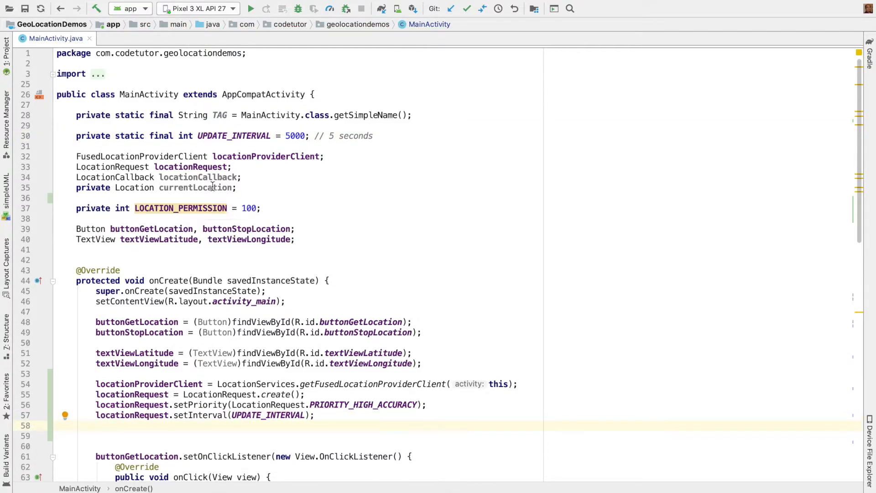
Assign locationCallback a new LocationCallback logging location available/unavailable and result available.
type("locationCallback")
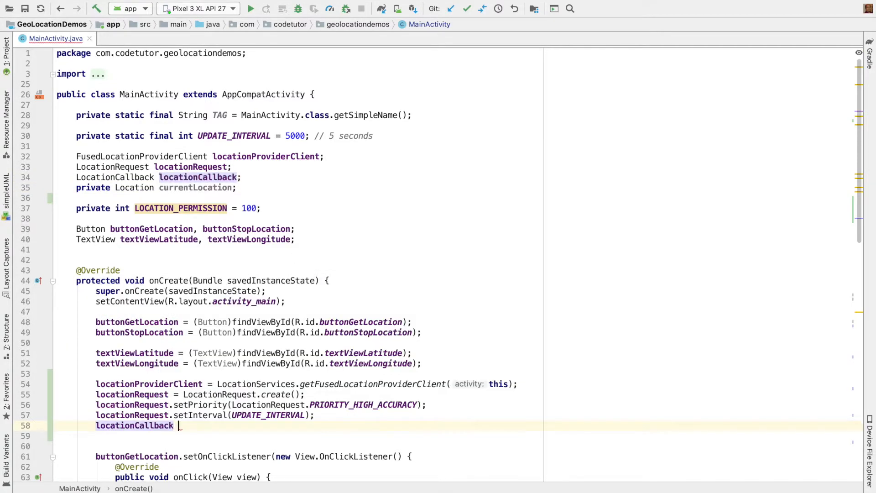
type("= new Local")
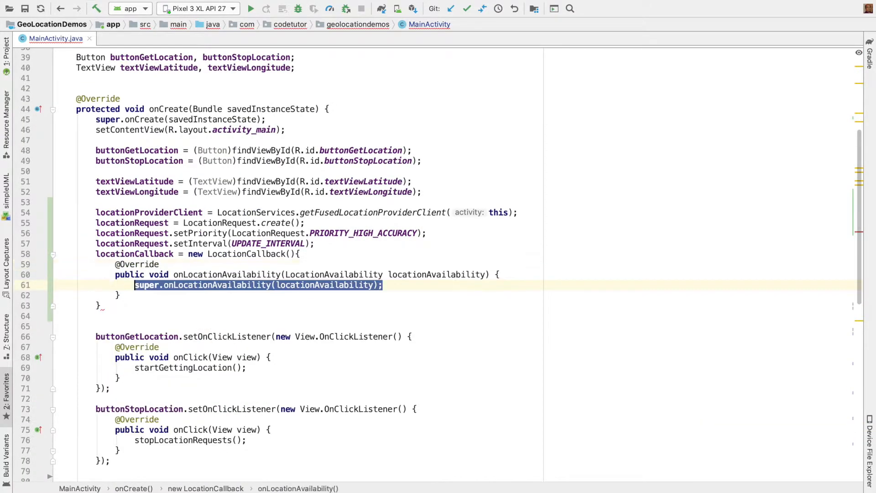
type("onL")
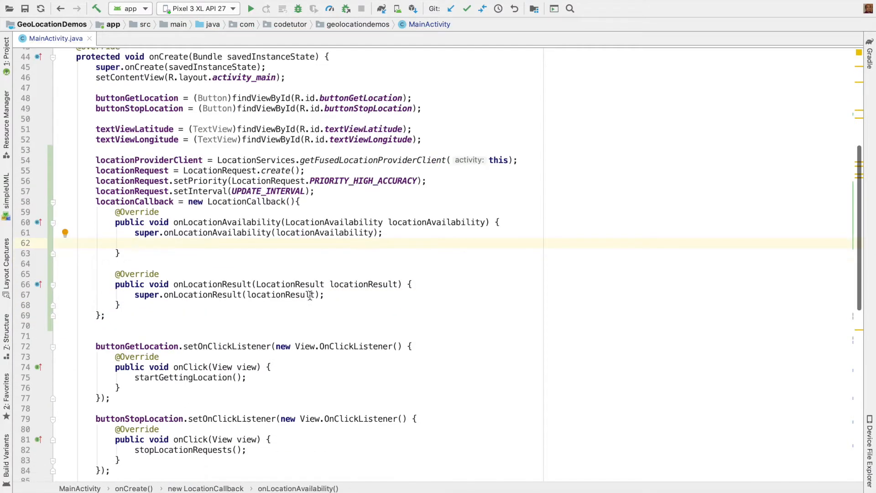
scroll("down", 3)
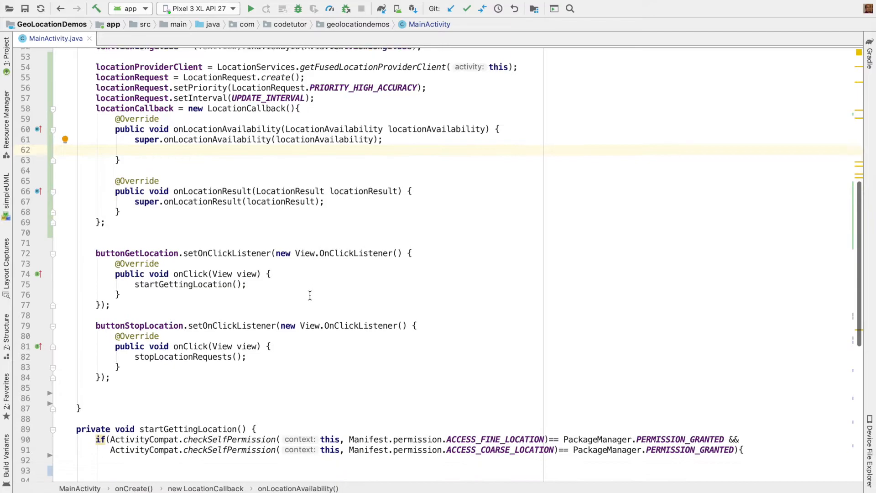
type("if(lo")
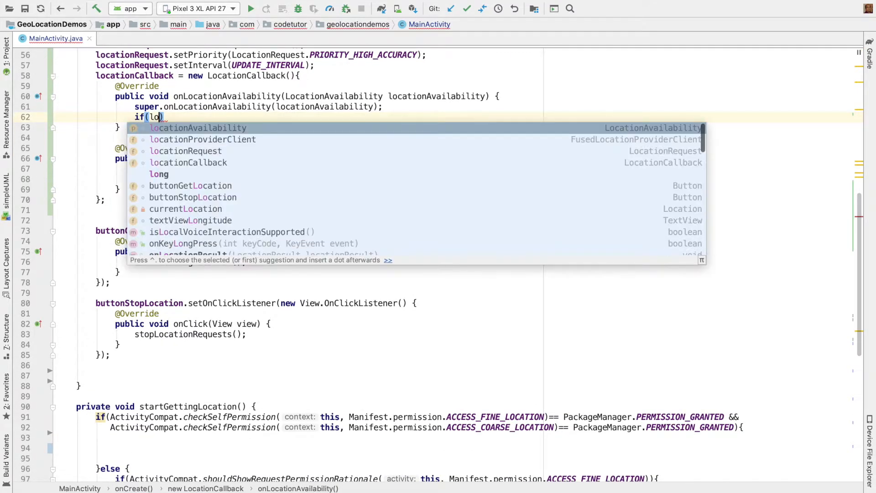
type("locationAvailability.isLocationAvailable(")
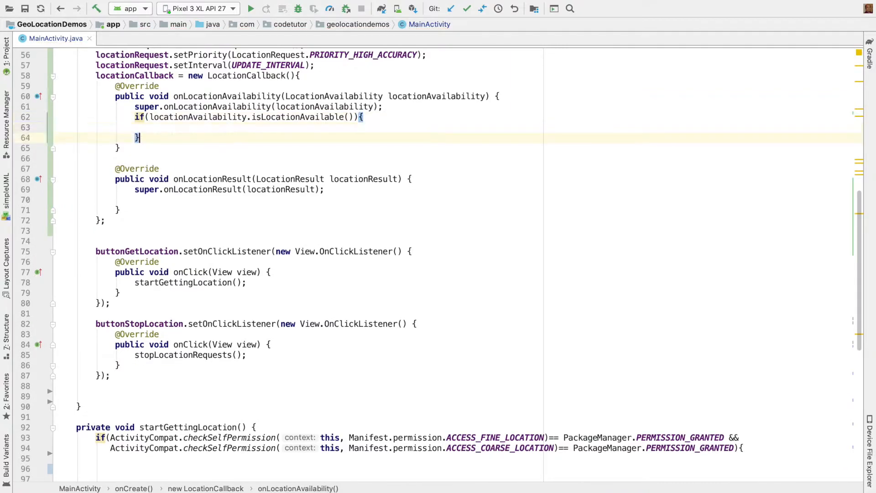
type("else {")
left_click(321, 198)
type("Log.i(TAG, \"Location result is available\");")
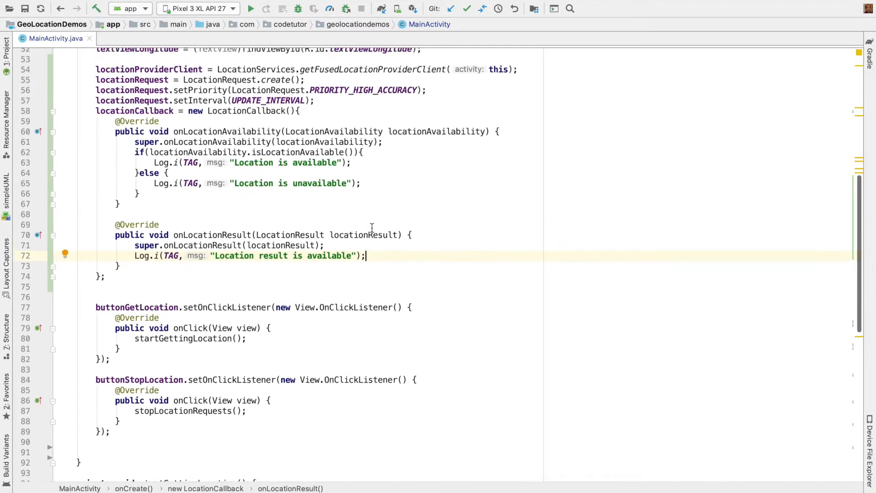
Review the location client and request setup lines before moving down to startGettingLocation.
scroll("up", 3)
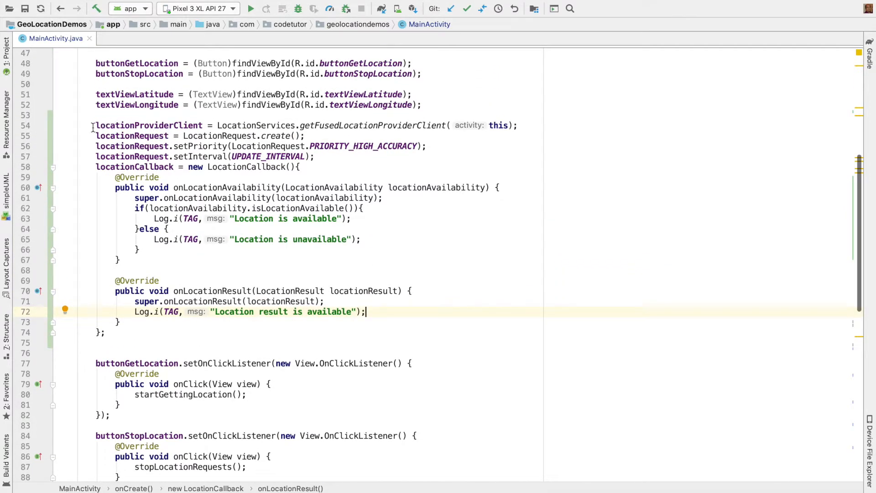
left_click_drag(95, 125, 300, 166)
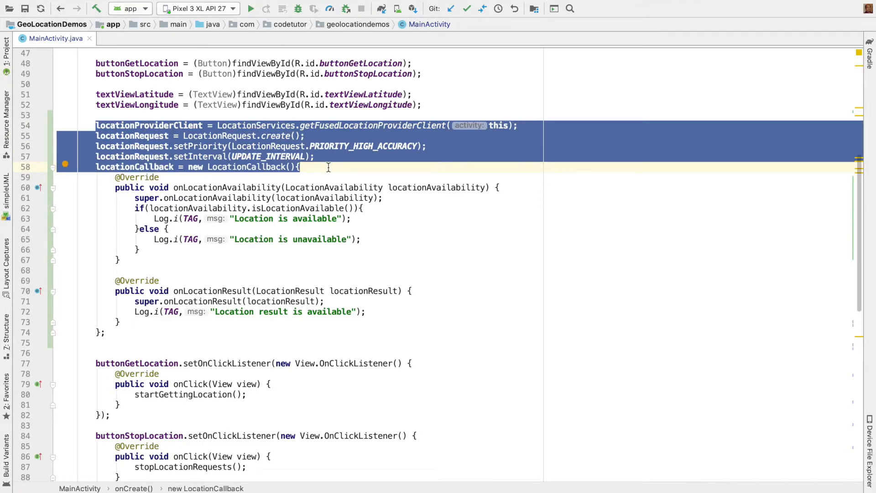
scroll("down", 3)
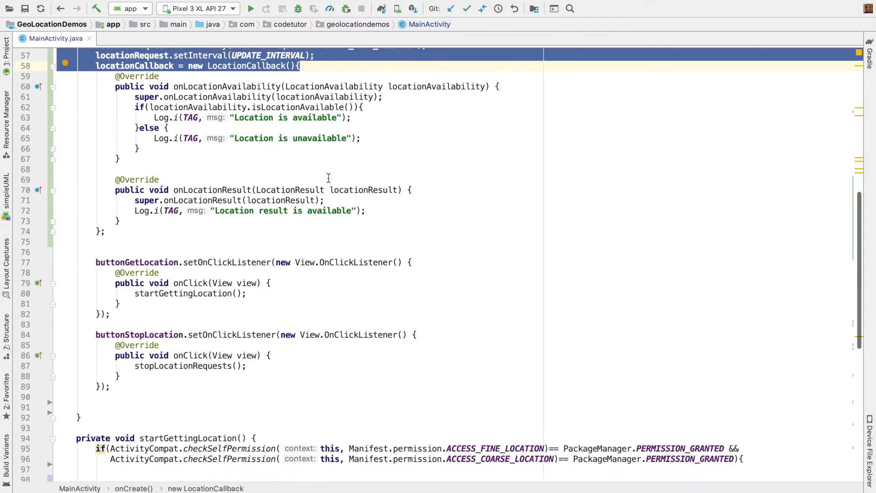
scroll("down", 3)
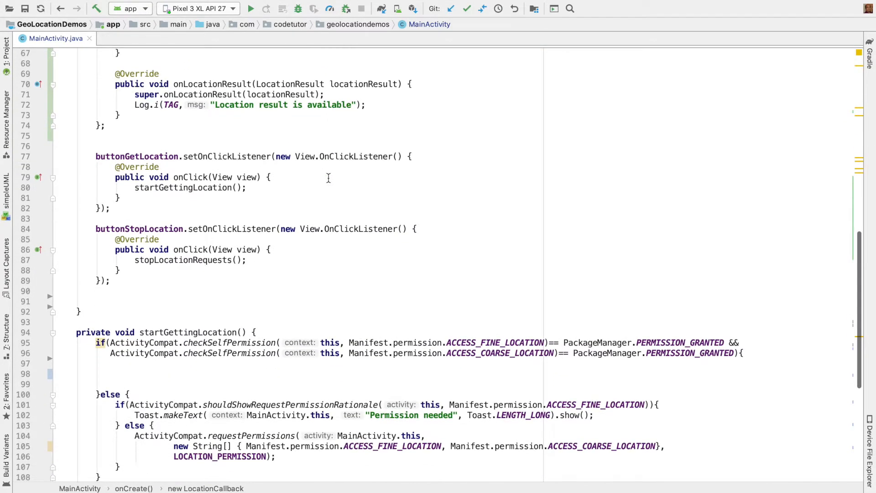
In the permission-granted branch call requestLocationUpdates(locationRequest, locationCallback, MainActivity.this.getMainLooper()).
scroll("down", 3)
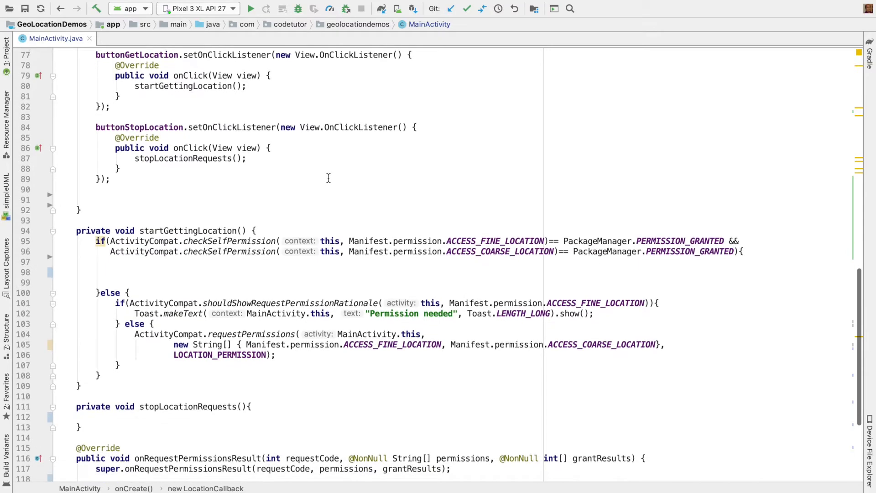
left_click(185, 85)
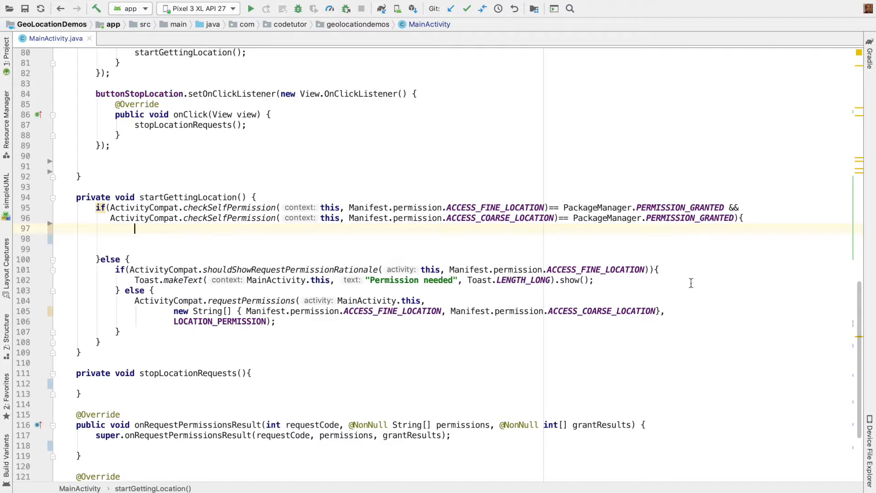
type("locationProviderClient.")
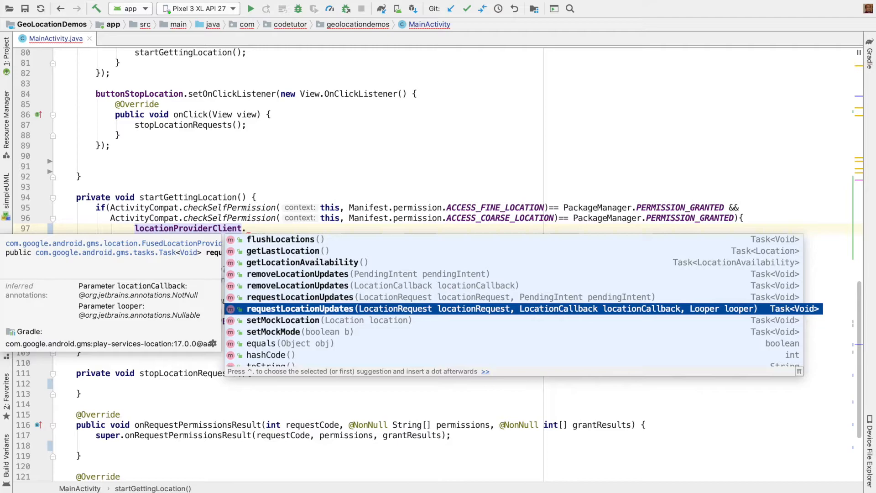
mouse_move(579, 338)
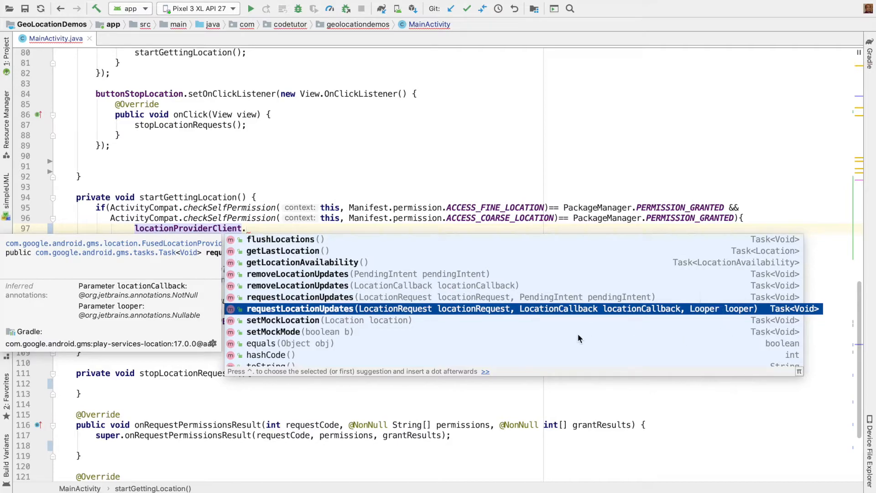
mouse_move(663, 316)
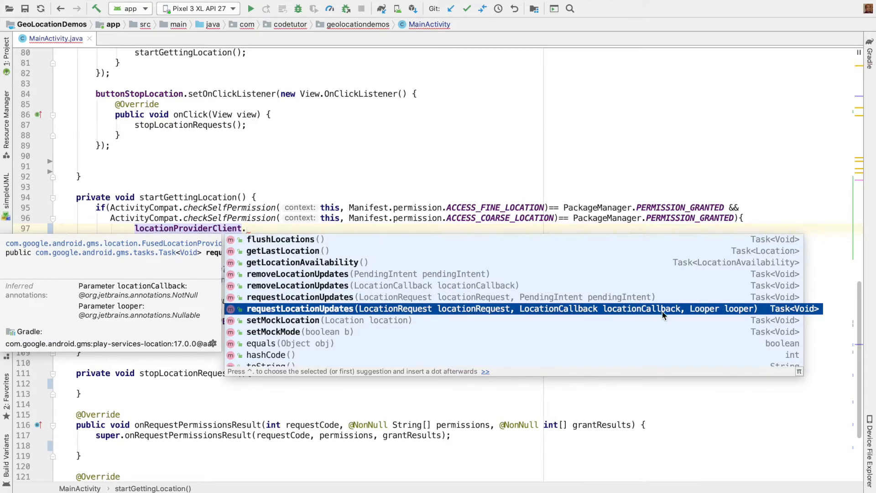
mouse_move(742, 313)
type("requestLocationUpdates(locationRequest")
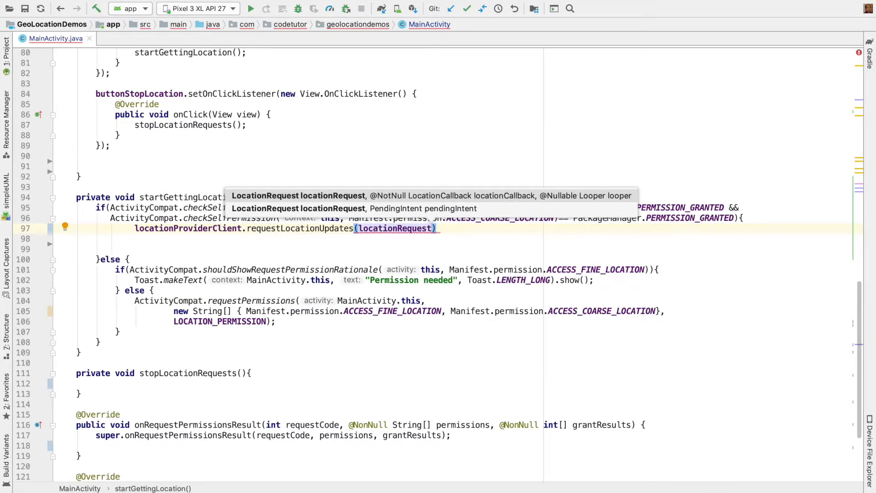
type(",")
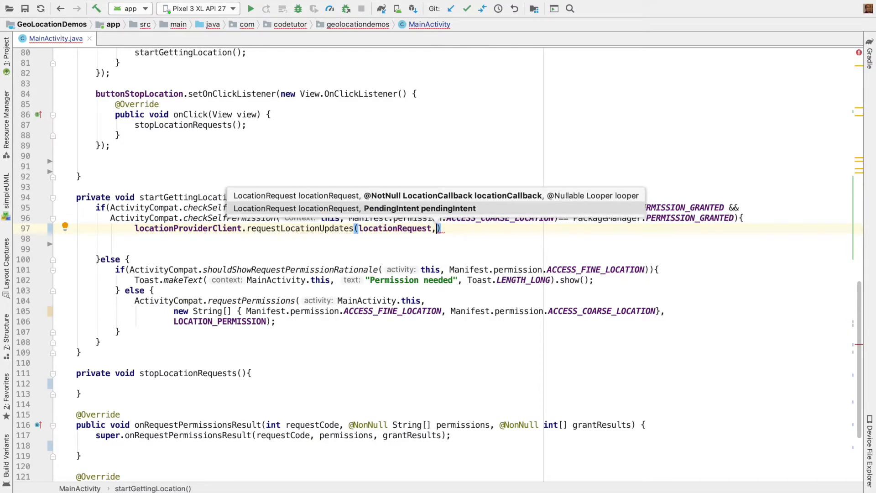
type("local")
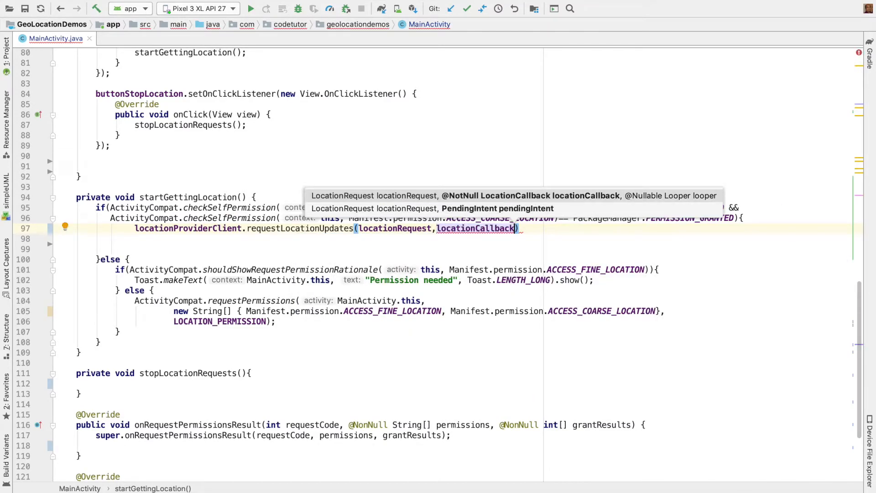
type(",")
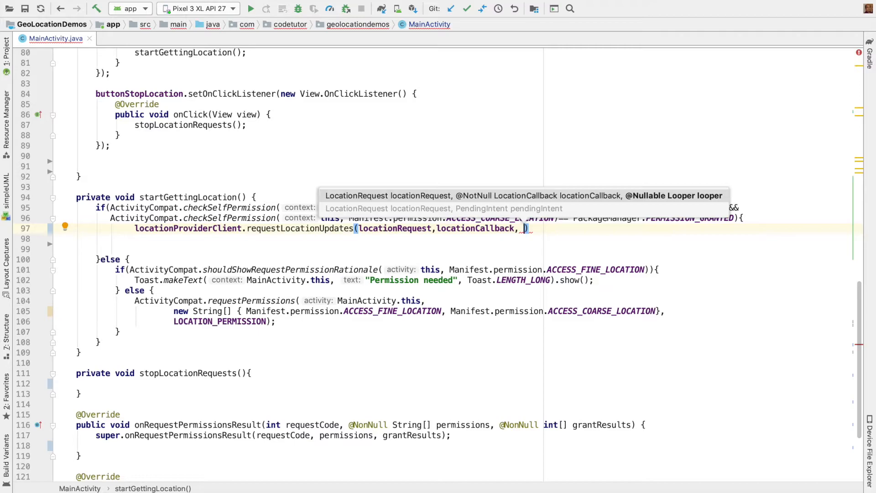
type("MainActivity.this.getMainLooper(")
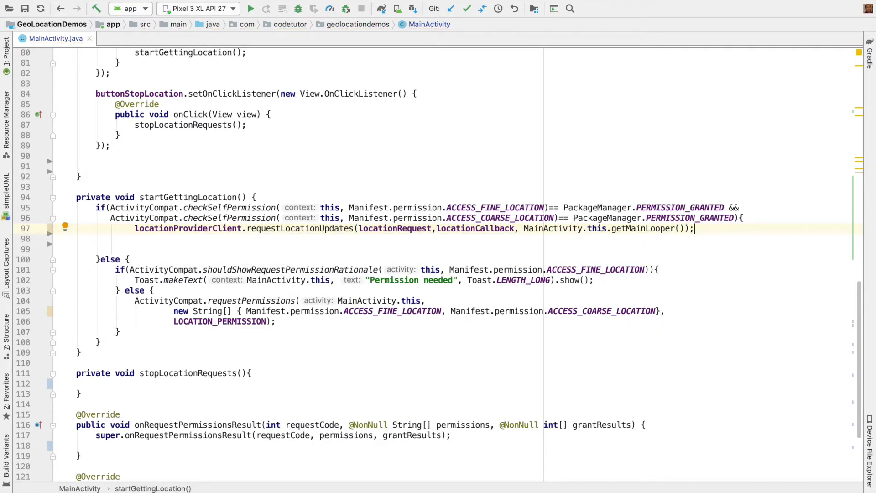
Add locationProviderClient.getLastLocation() with success and failure listeners.
double_click(300, 228)
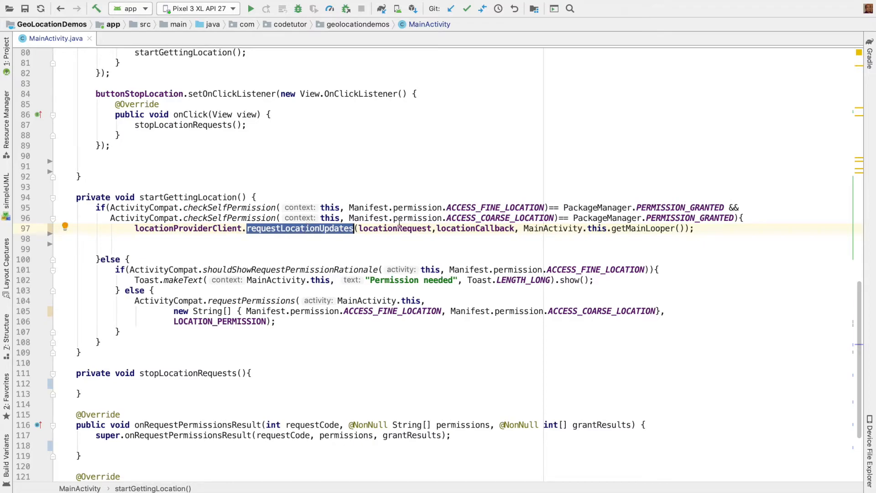
type("loc")
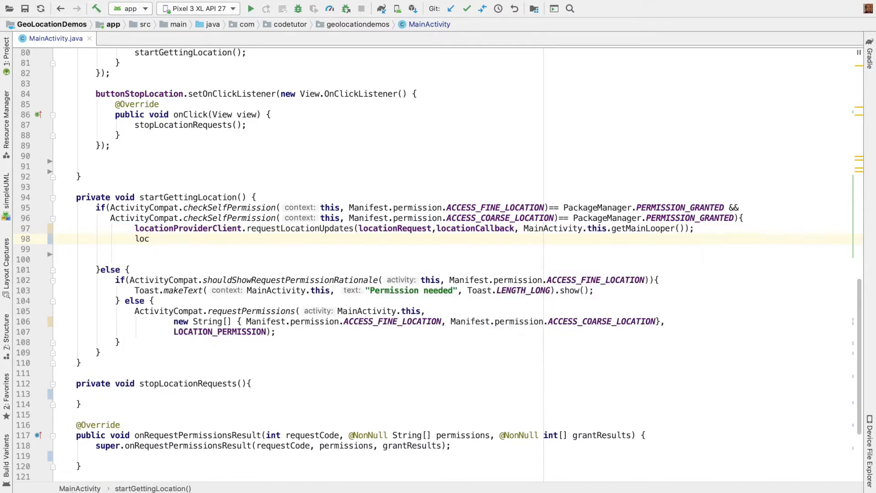
type("locationProviderClient.getLA")
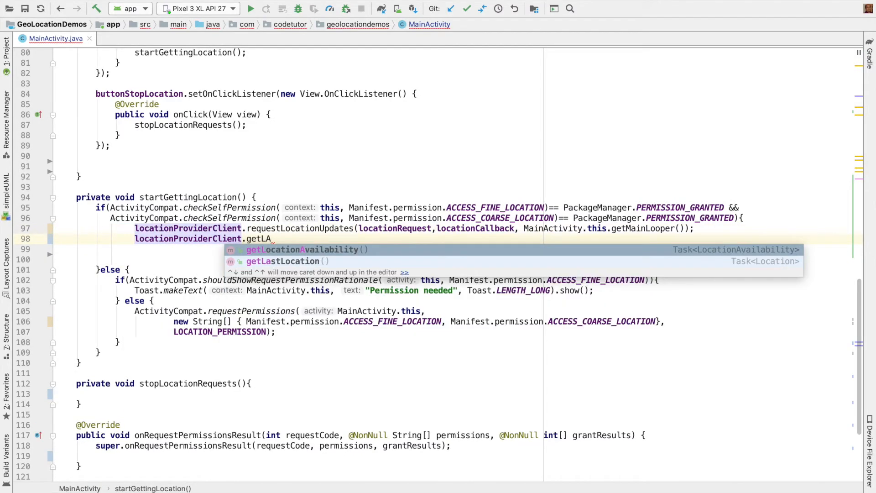
left_click(282, 261)
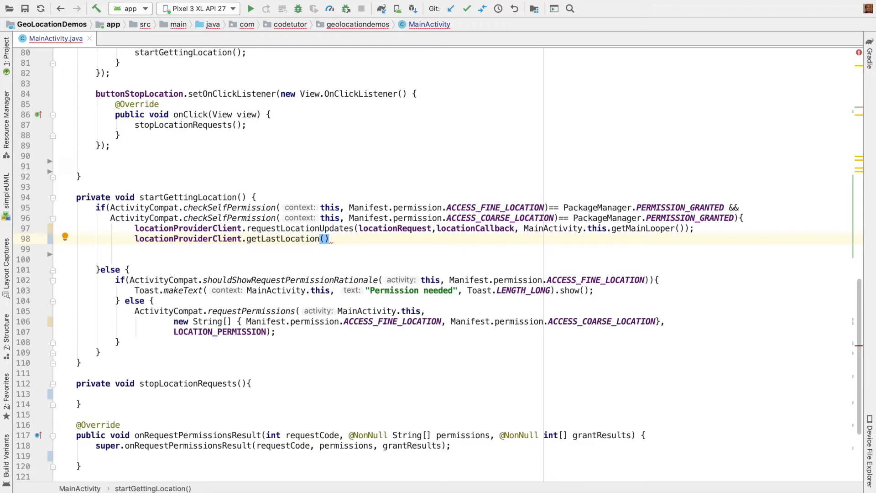
type(".")
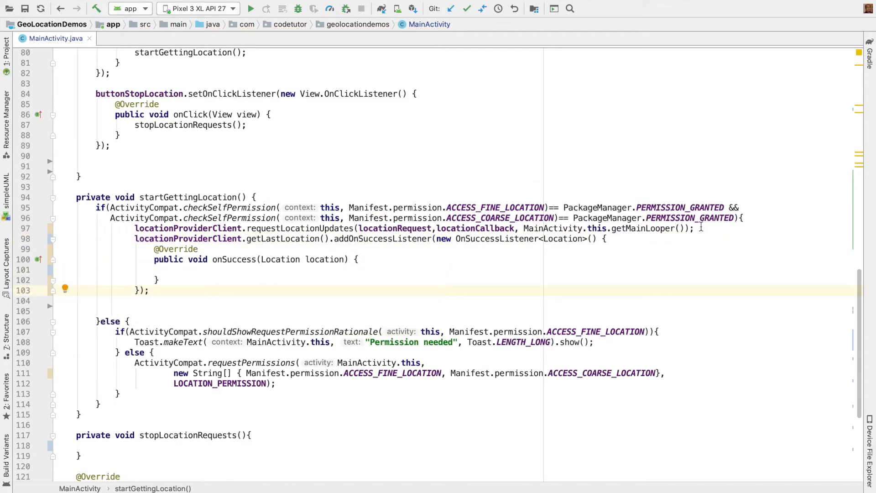
key("enter")
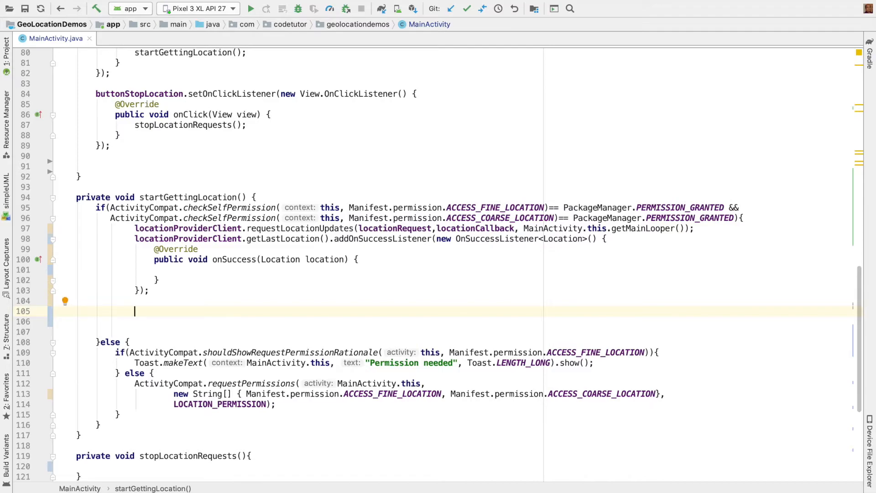
type("locationProviderClient.")
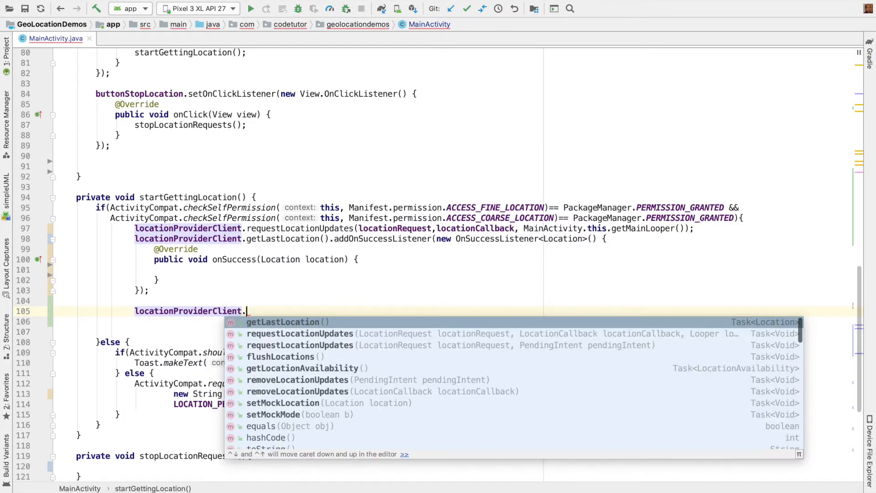
type("getLastLocation().")
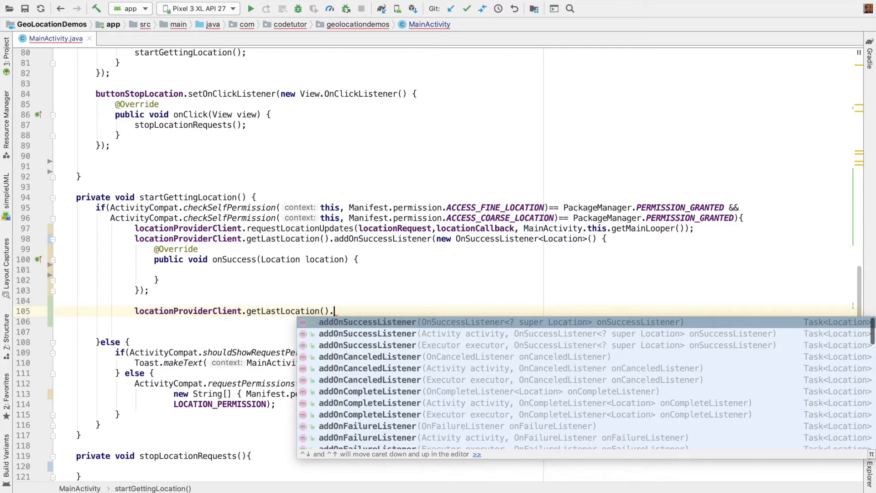
type("add")
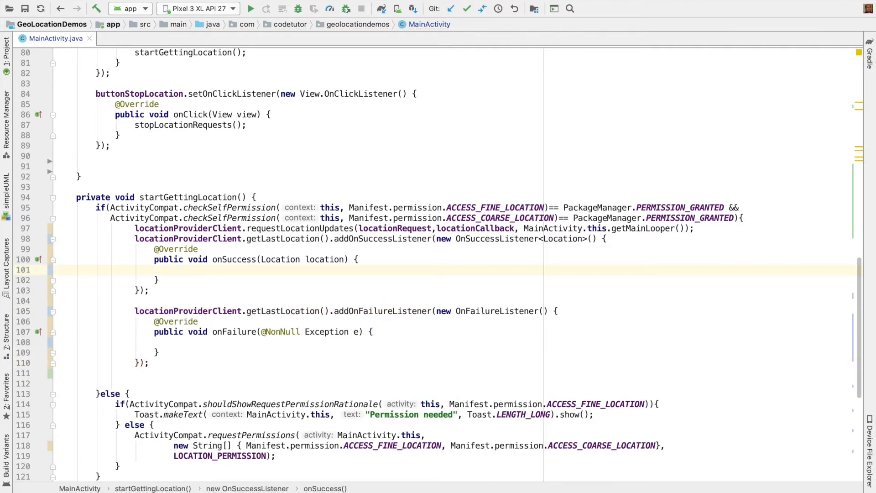
On success store currentLocation and show latitude/longitude in the TextViews; on failure log the exception message.
type("location = location;")
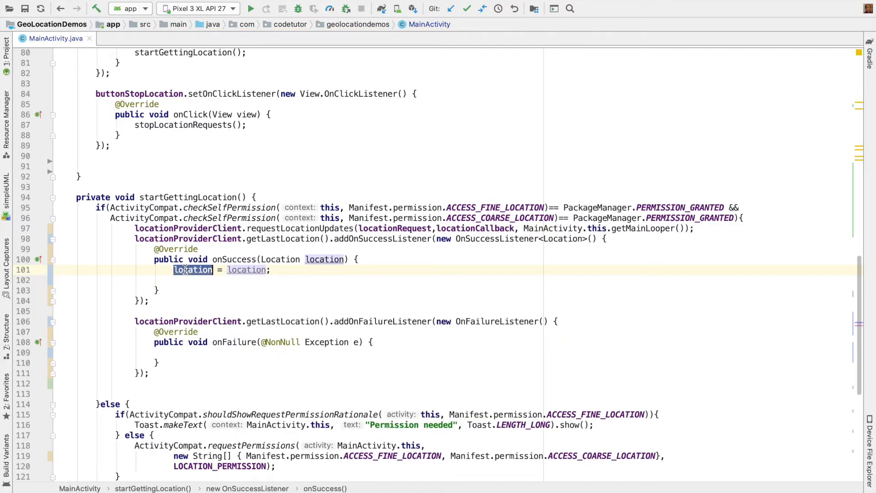
type("currentLocation")
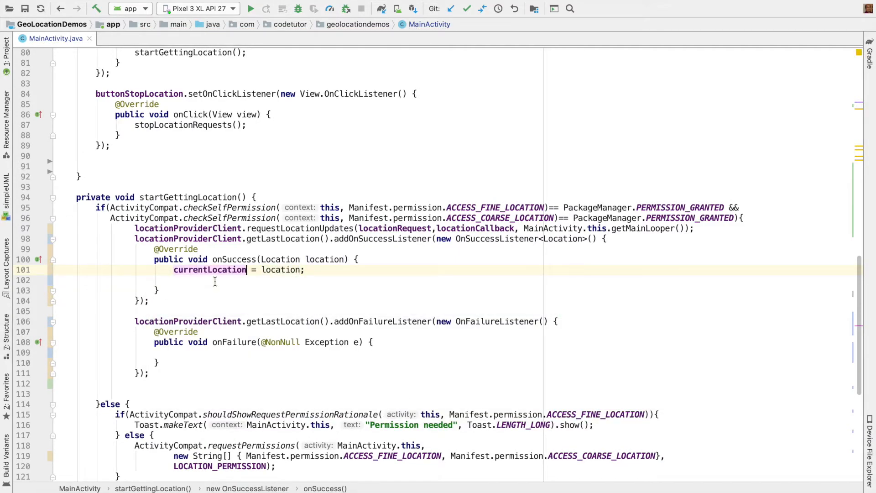
type("textViewLatitude.setText(cu")
type("textViewLongitude")
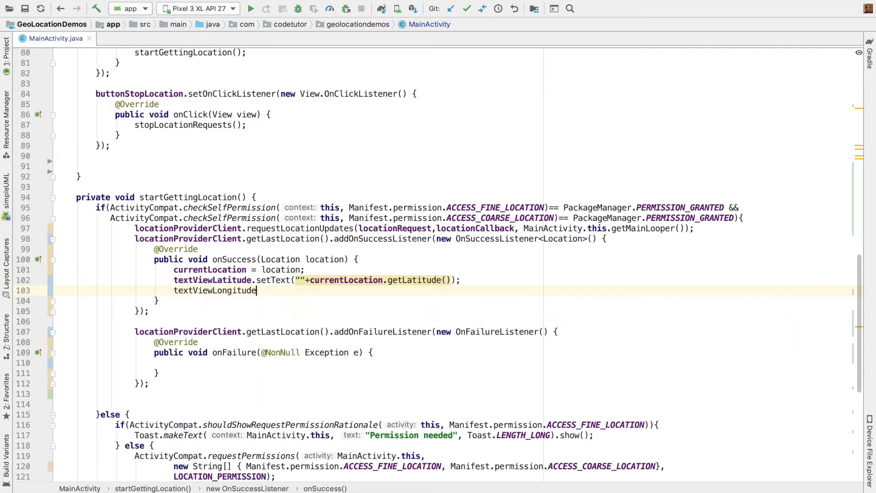
type(".setText(\"\"+currentLocation.getLongitude());")
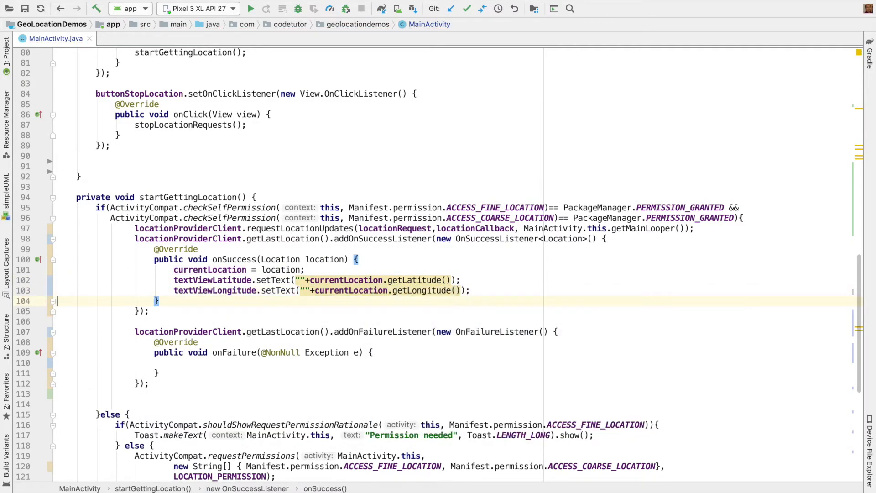
left_click(377, 362)
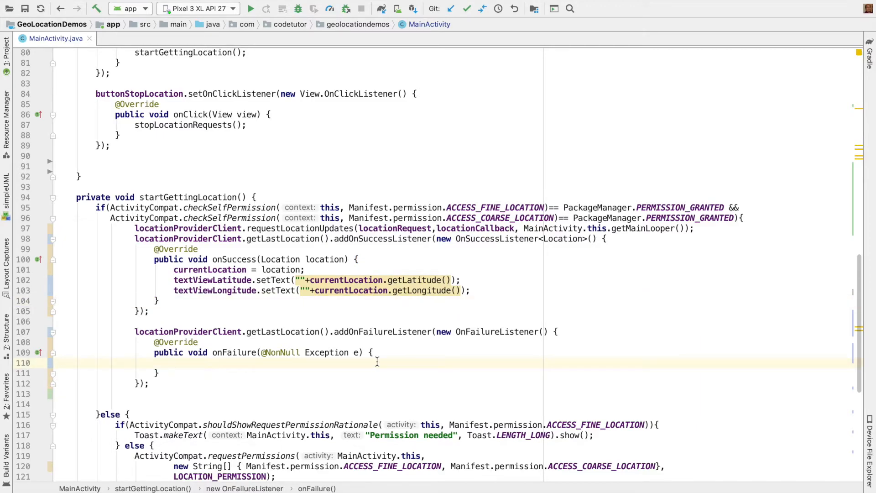
type("Log.i(TAG, \"Exception while getting the location: \"+e.getMessage());")
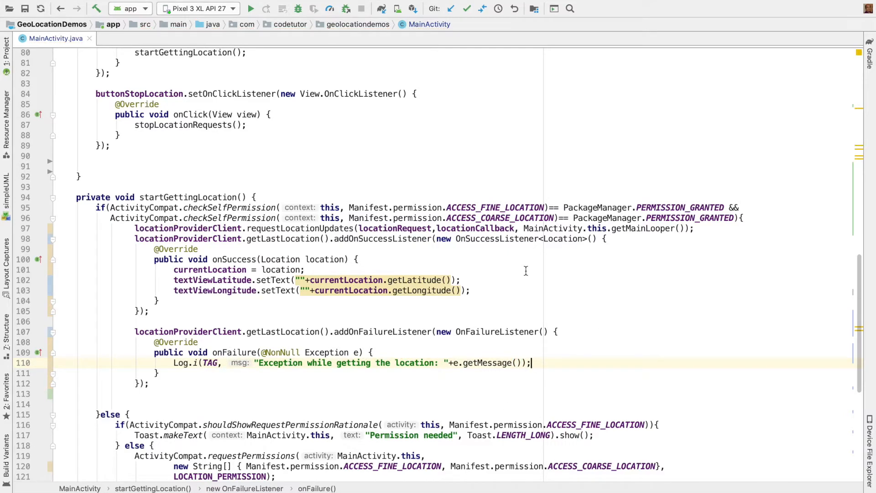
In stopLocationRequests call locationProviderClient.removeLocationUpdates(locationCallback).
scroll("down", 3)
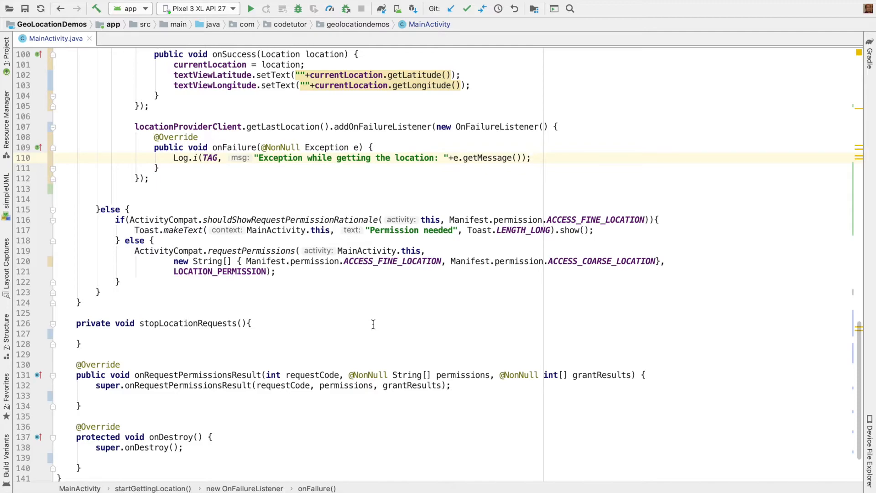
left_click(530, 157)
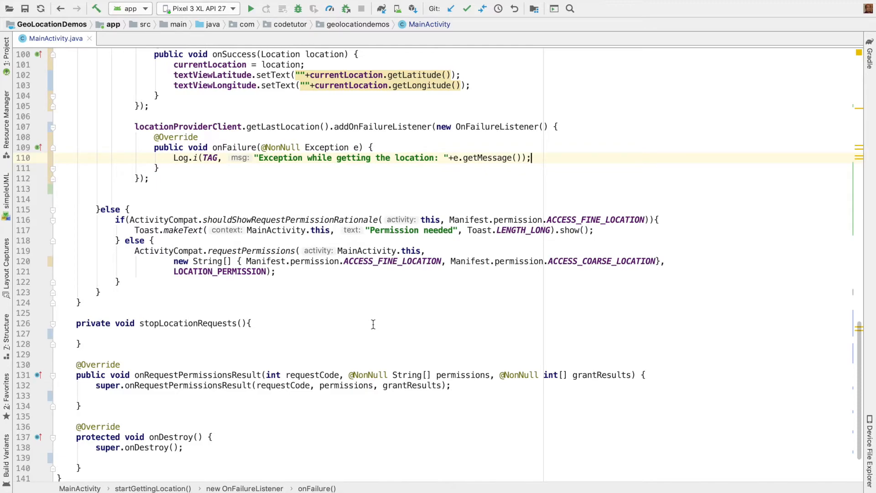
mouse_move(201, 335)
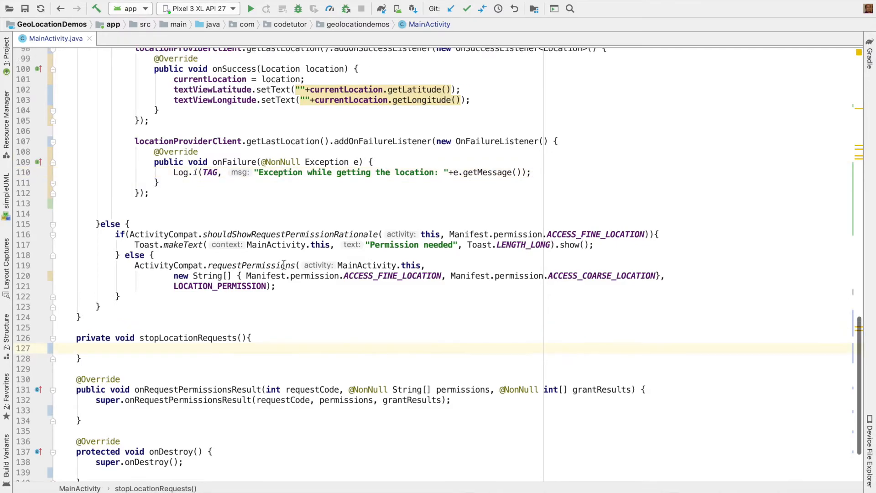
scroll("up", 3)
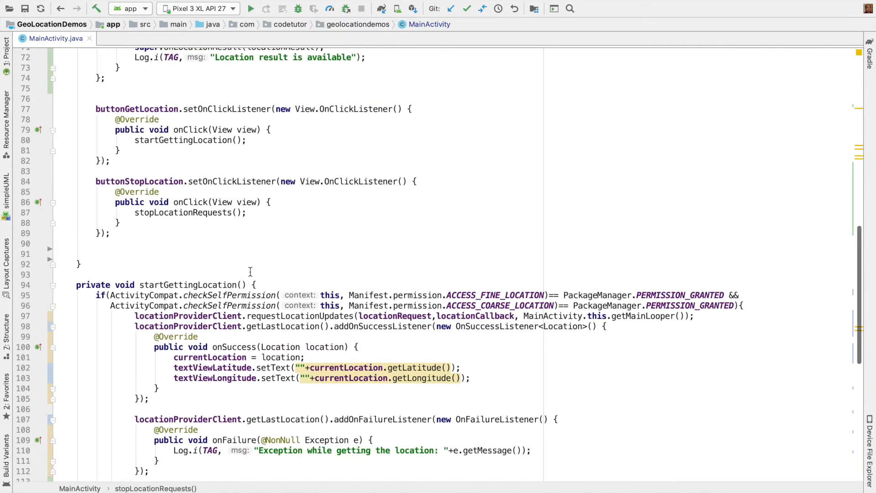
mouse_move(116, 180)
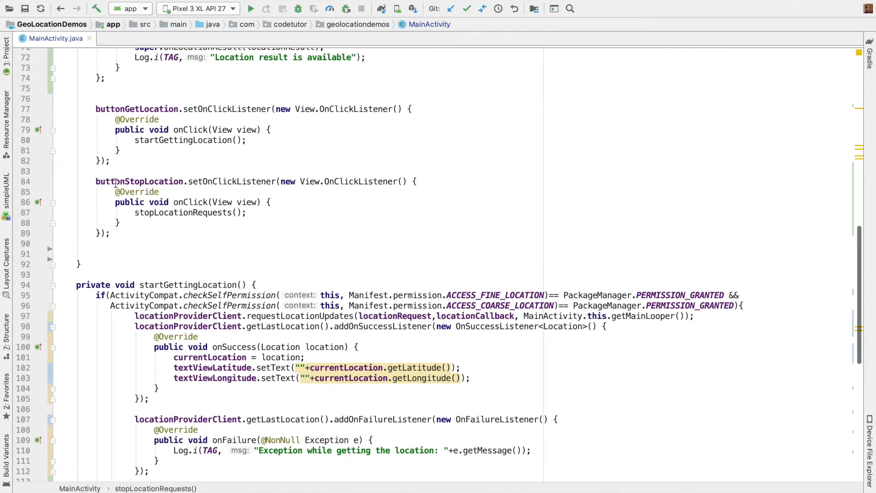
double_click(139, 181)
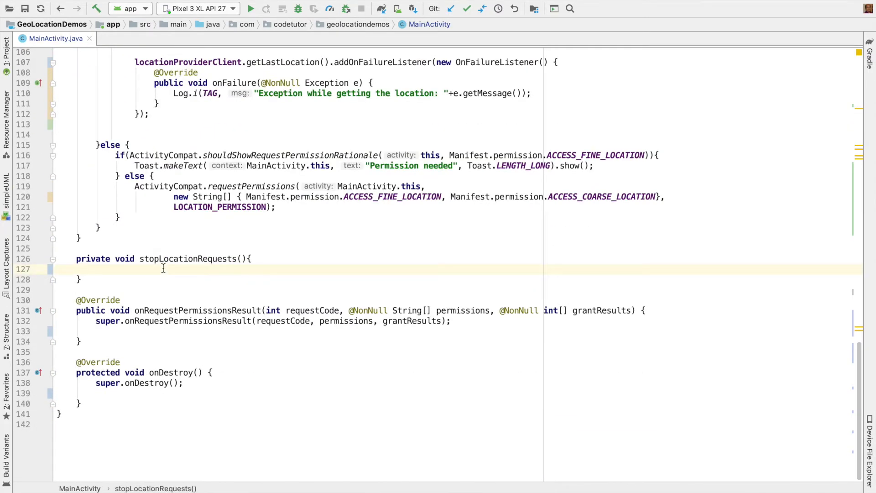
left_click(97, 270)
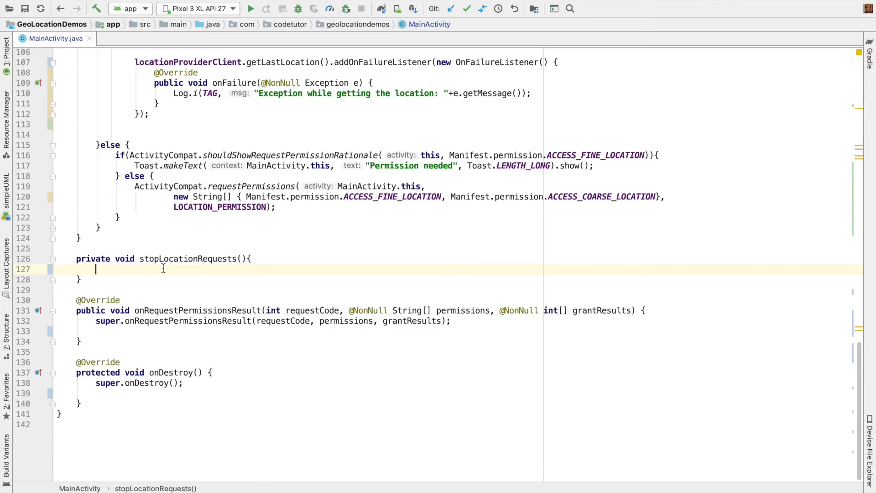
type("cl")
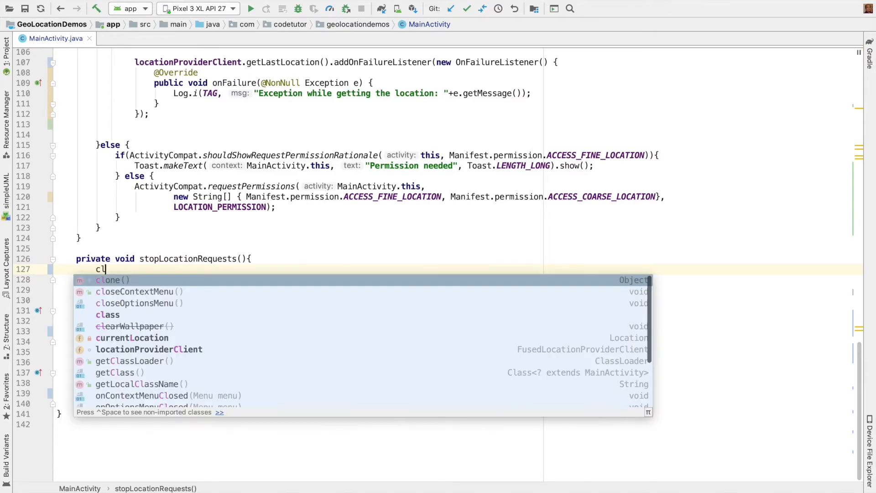
type("i")
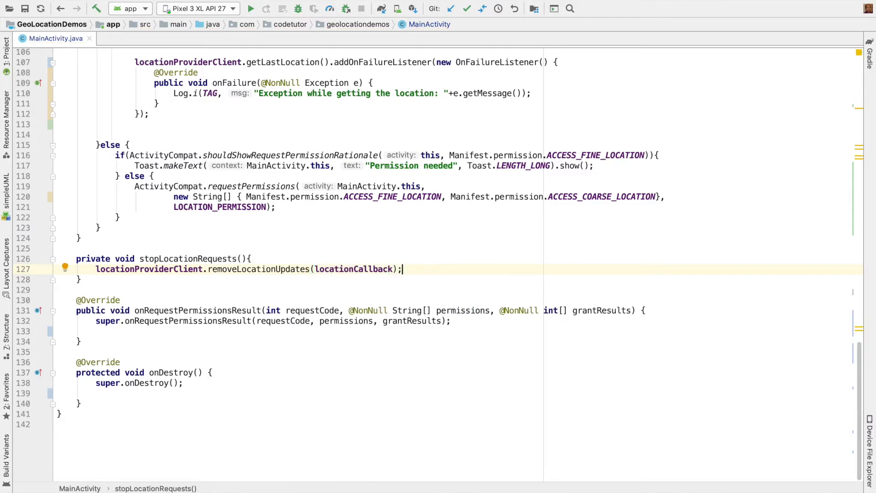
Call stopLocationRequests() from onDestroy.
left_click(192, 258)
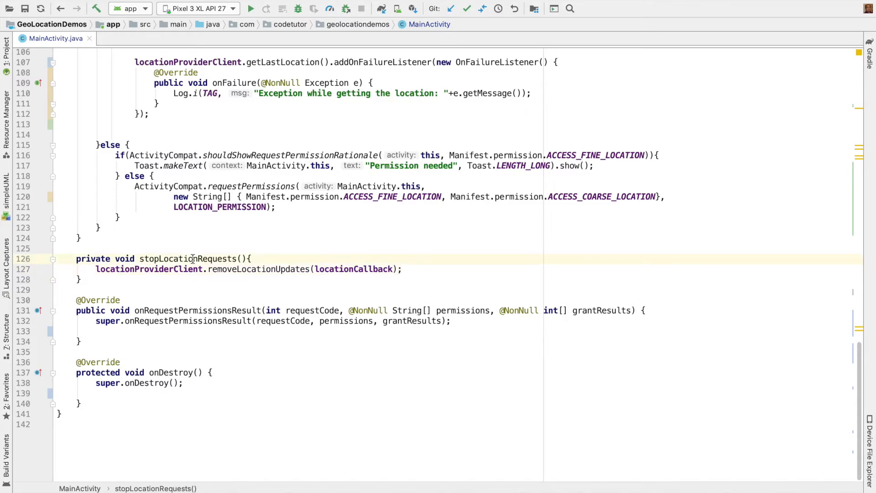
double_click(187, 258)
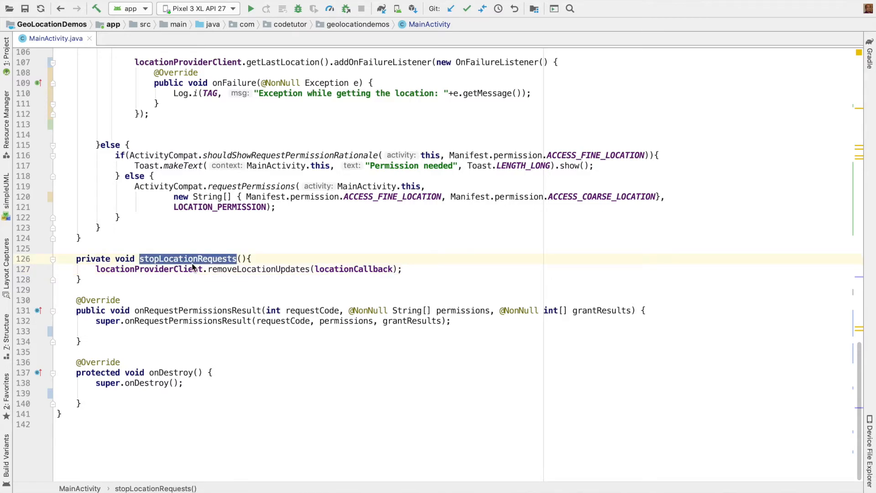
type("stopLocationRequests")
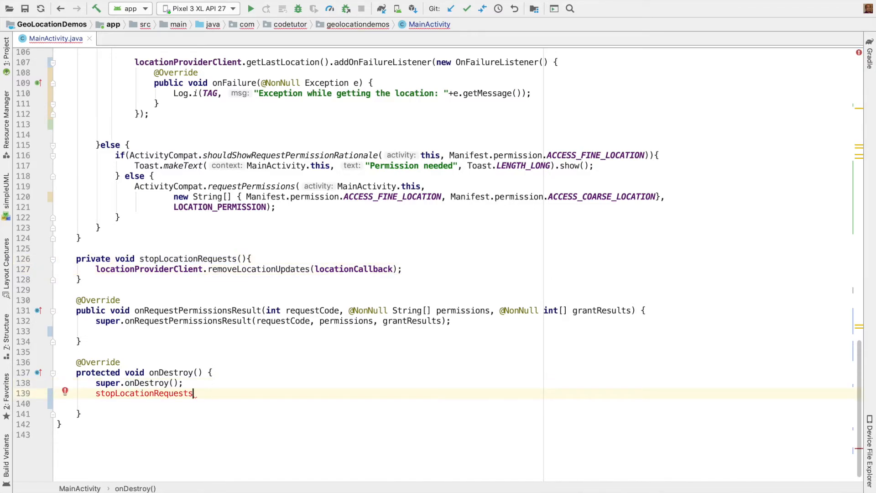
type("();")
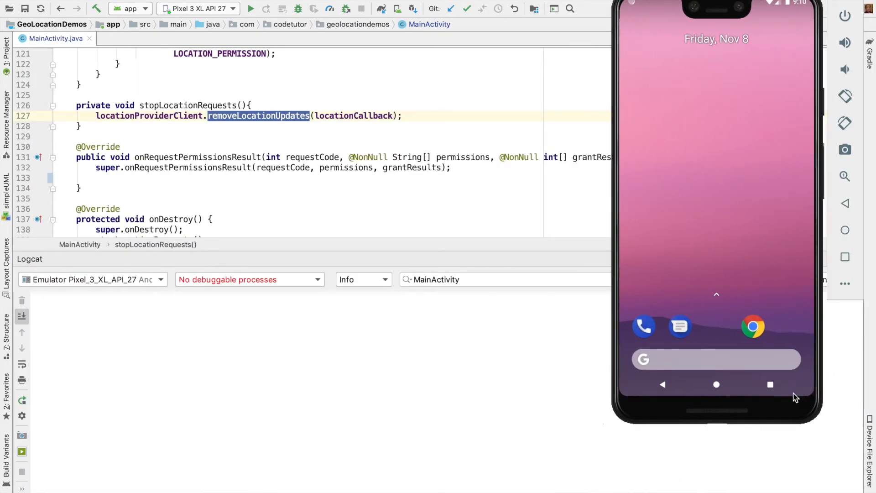
Run the app on the Pixel 3 XL emulator and grant it location access.
left_click(251, 9)
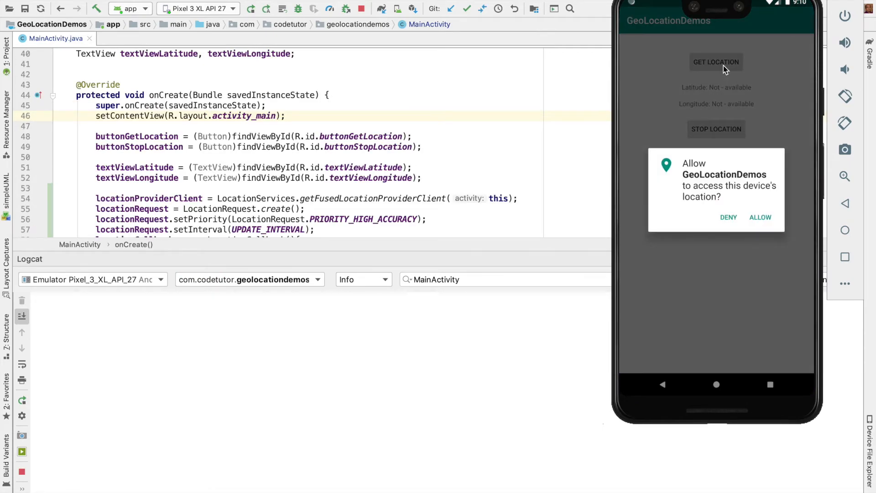
mouse_move(750, 327)
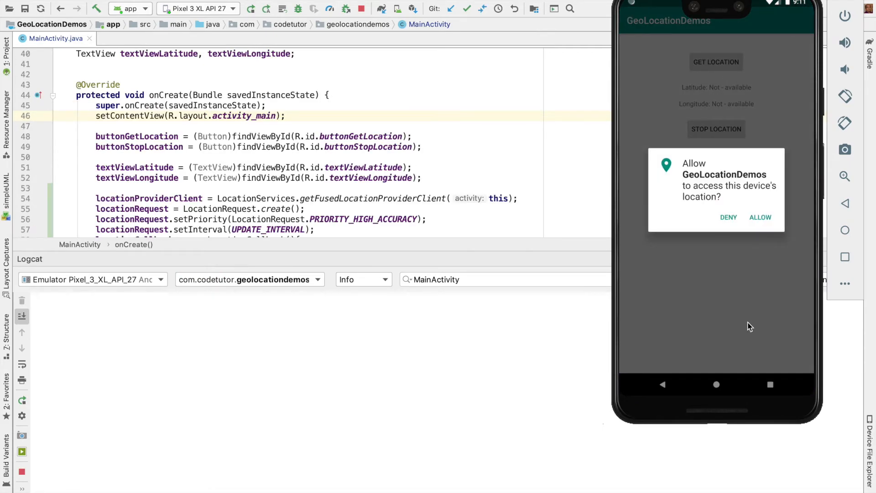
left_click(760, 217)
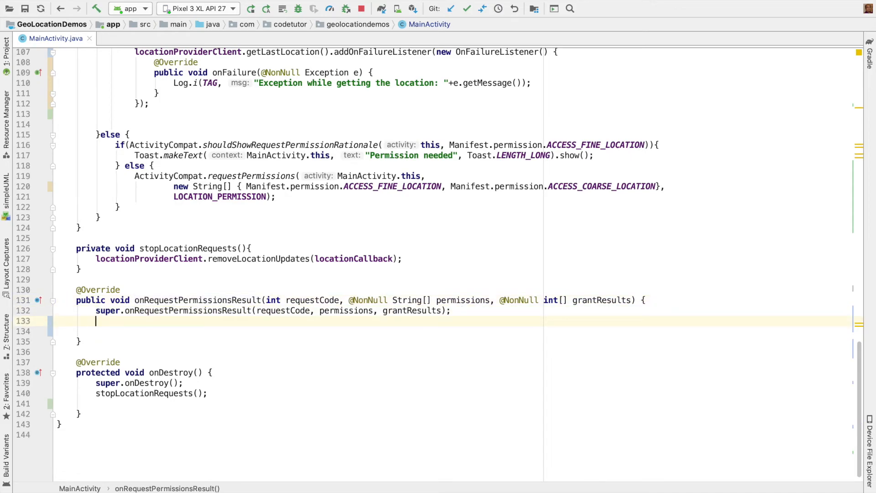
Call startGettingLocation() in onRequestPermissionsResult and rerun the app to show the coordinates.
type("startGettingLocation();")
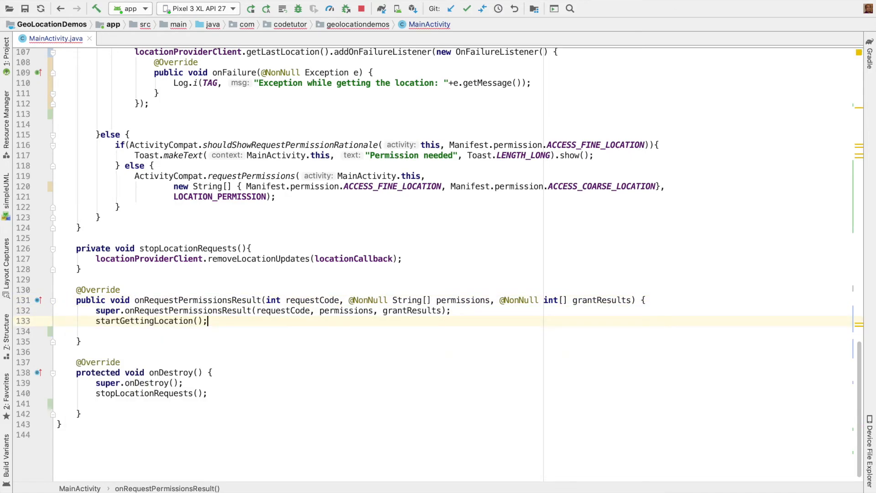
left_click(362, 8)
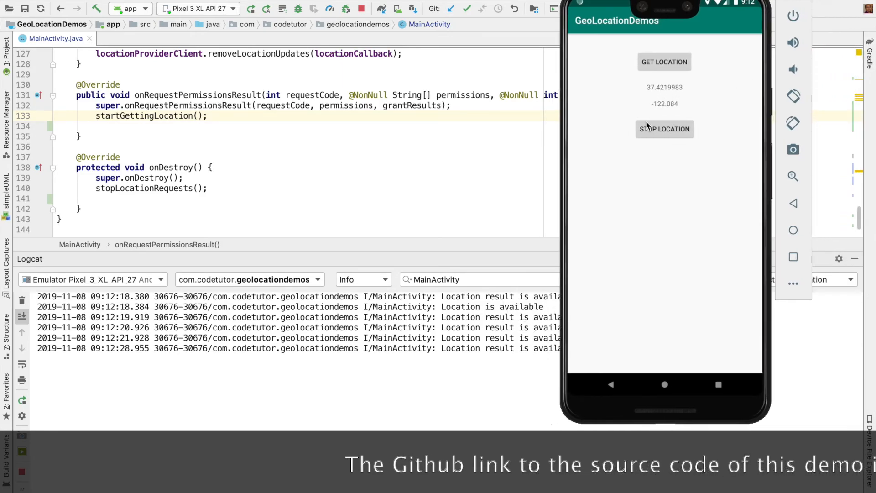
mouse_move(706, 123)
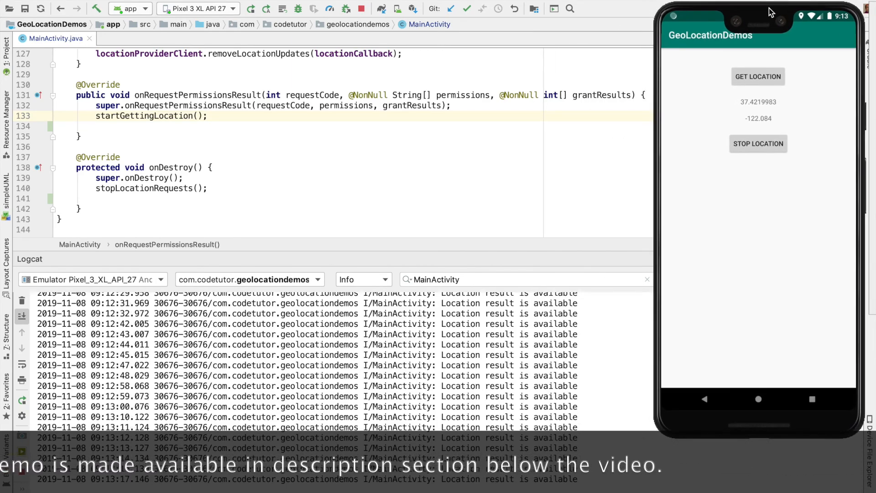
mouse_move(477, 162)
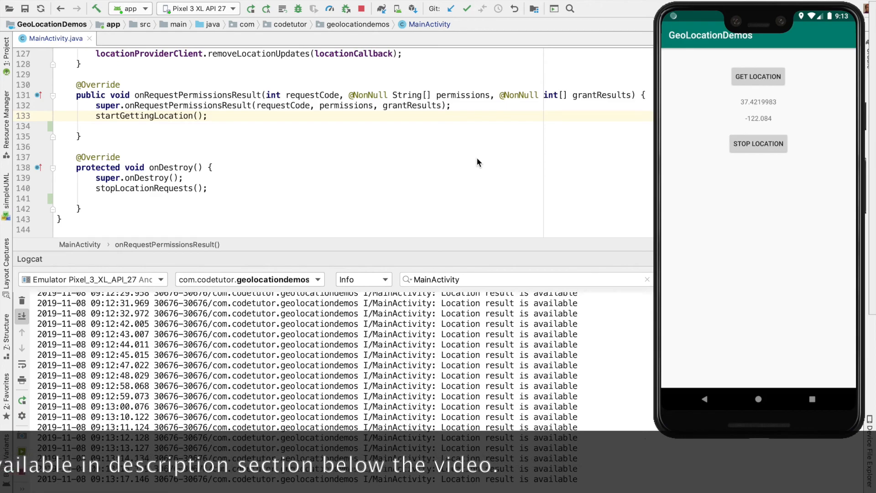